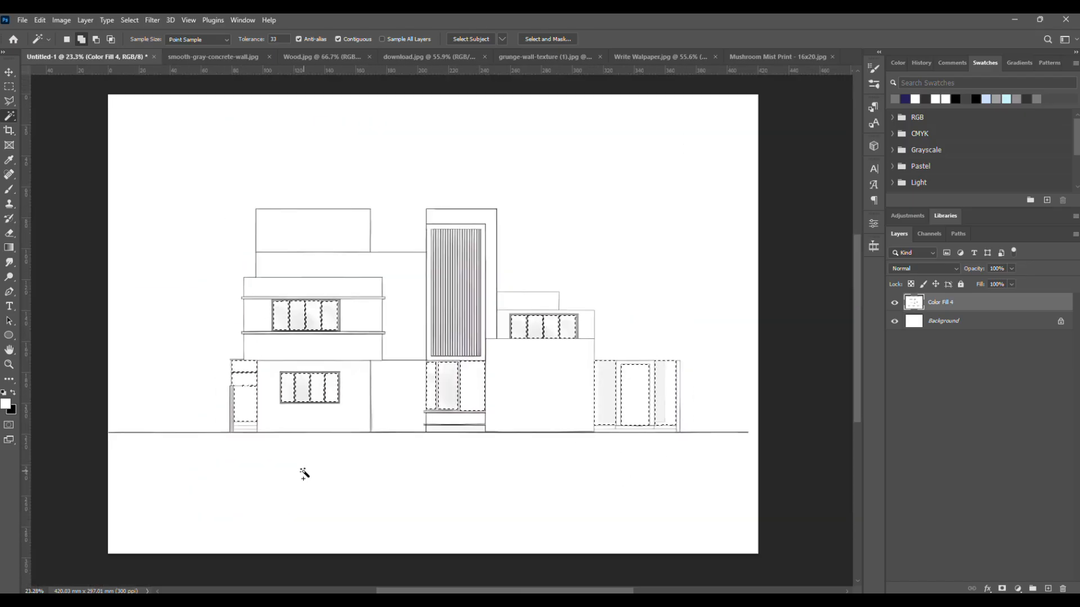
# Define the blue gradient sky image (download.jpg) as a saved pattern
pyautogui.click(412, 56)
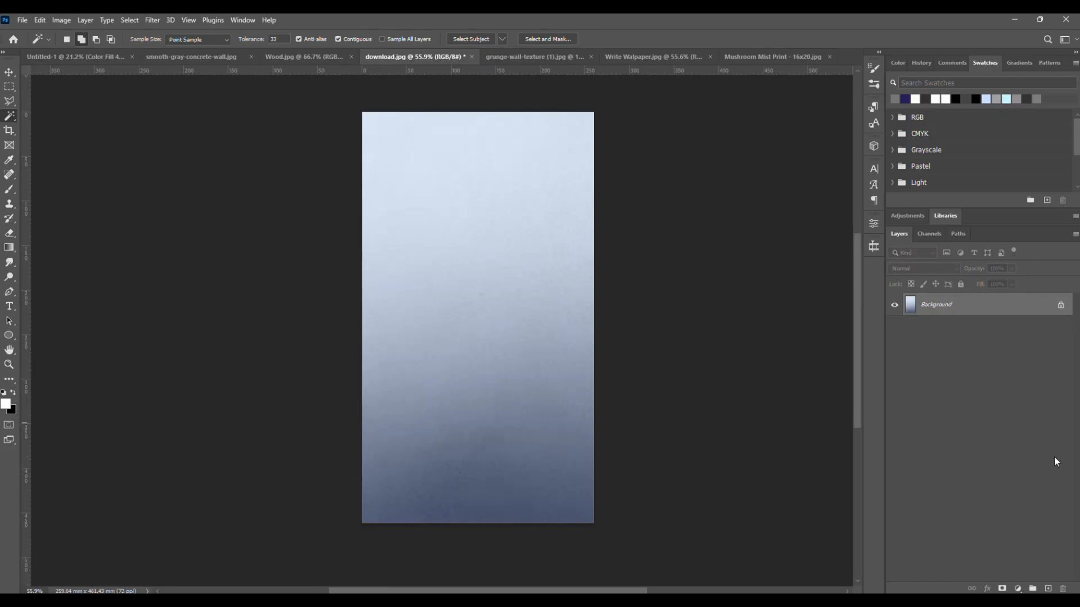
pyautogui.click(40, 19)
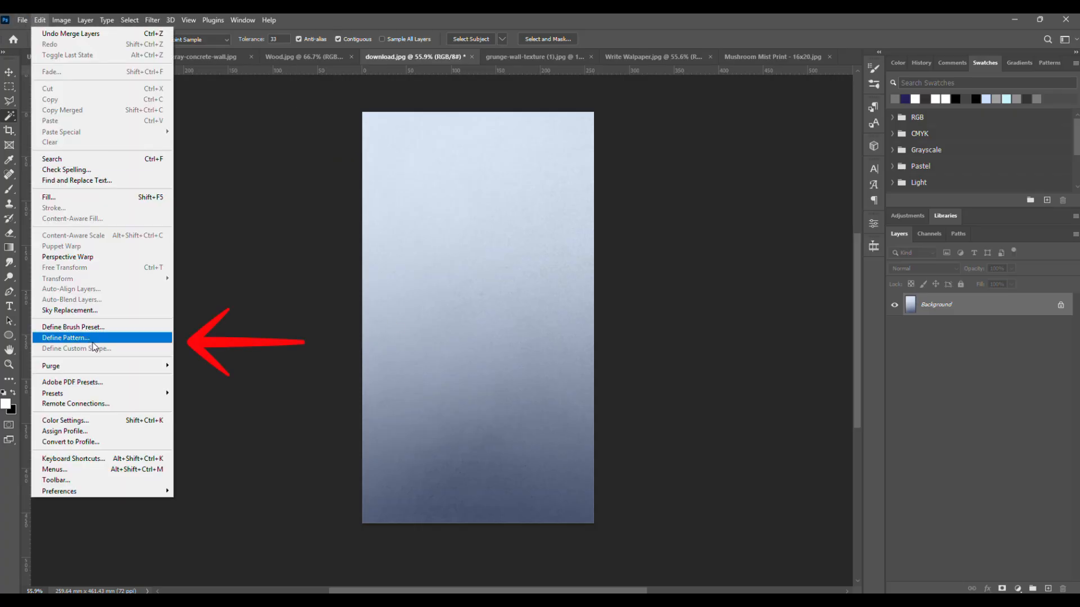
pyautogui.click(65, 338)
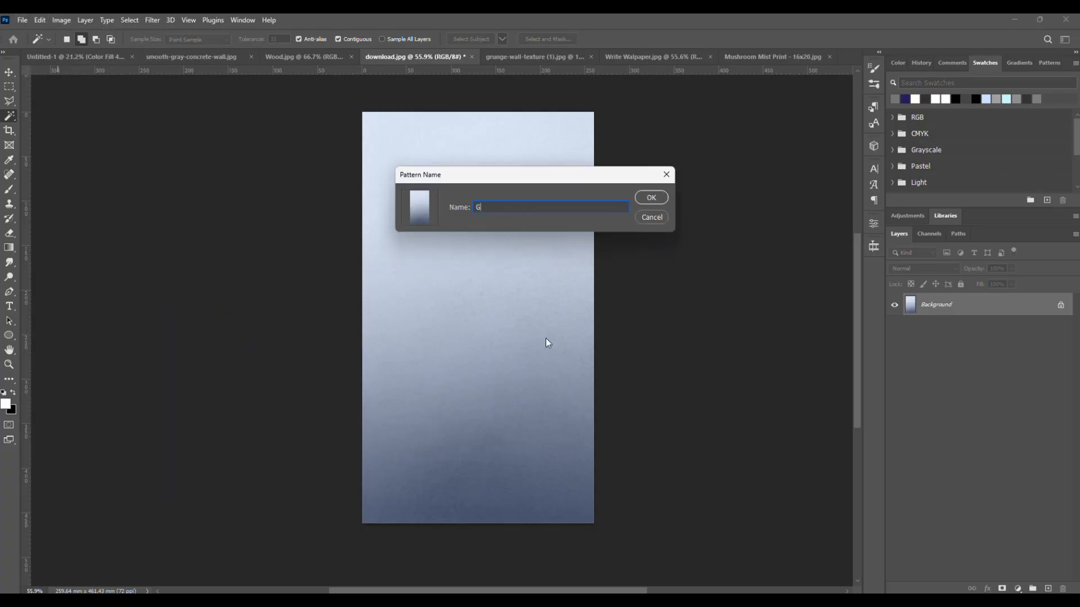
pyautogui.click(649, 198)
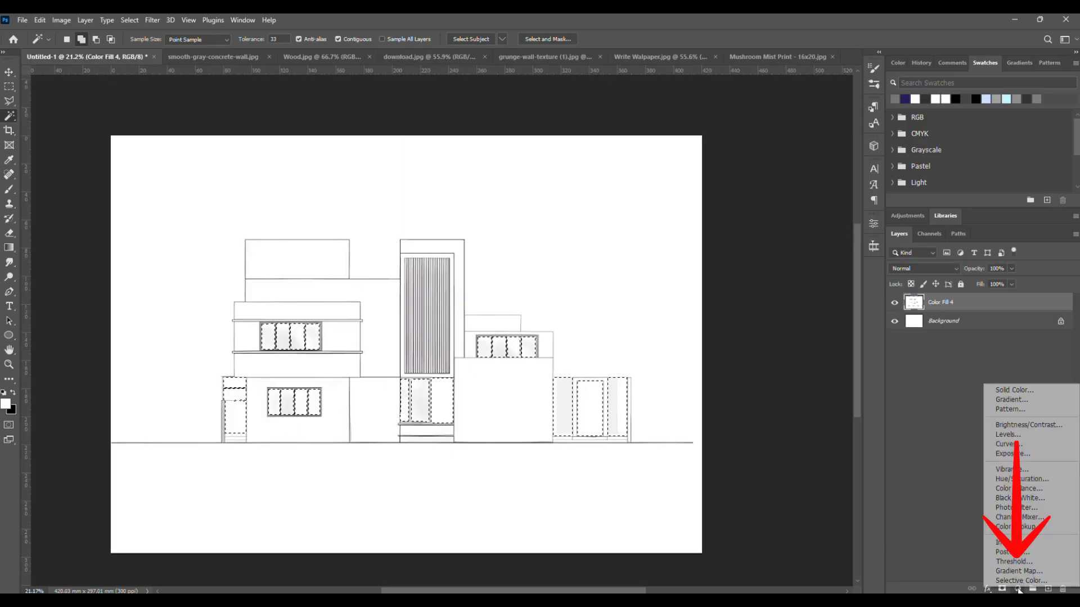
pyautogui.moveTo(1010, 400)
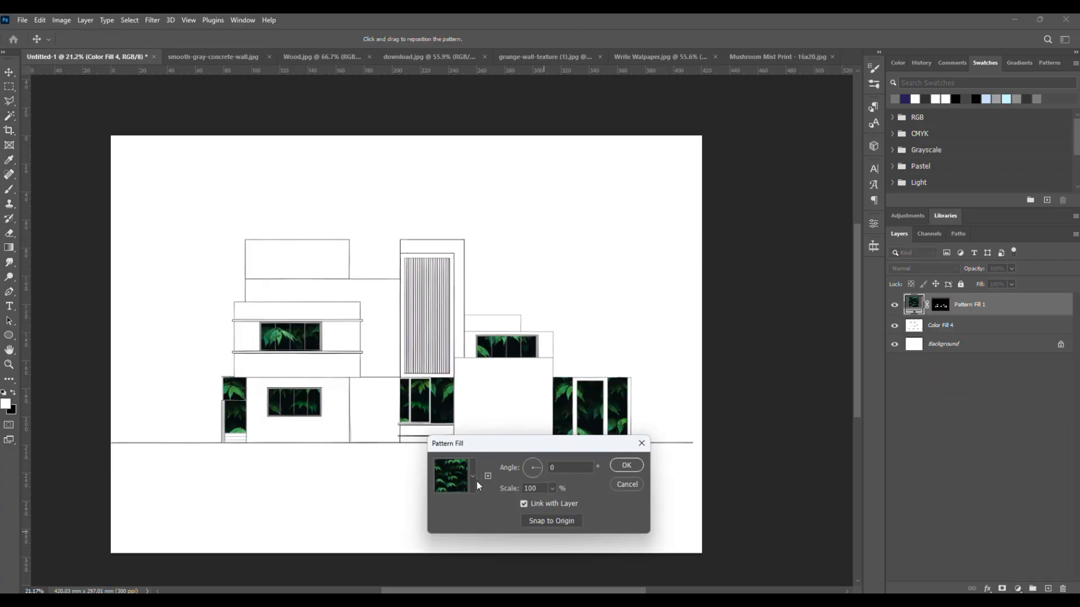
# Fill the window glass with a Pattern fill layer using the new blue gradient pattern
pyautogui.click(473, 475)
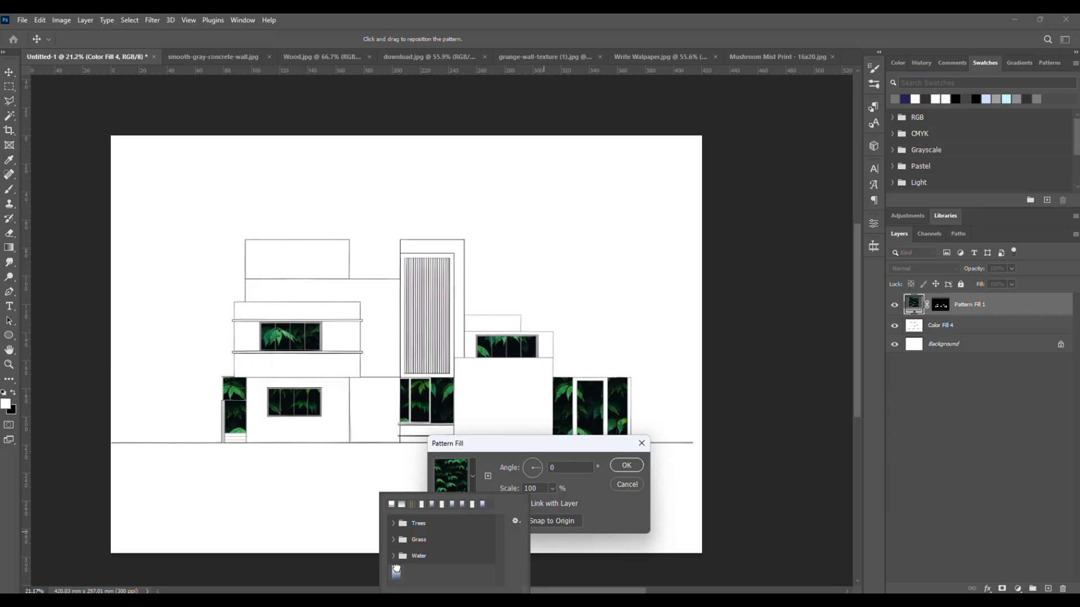
pyautogui.click(396, 573)
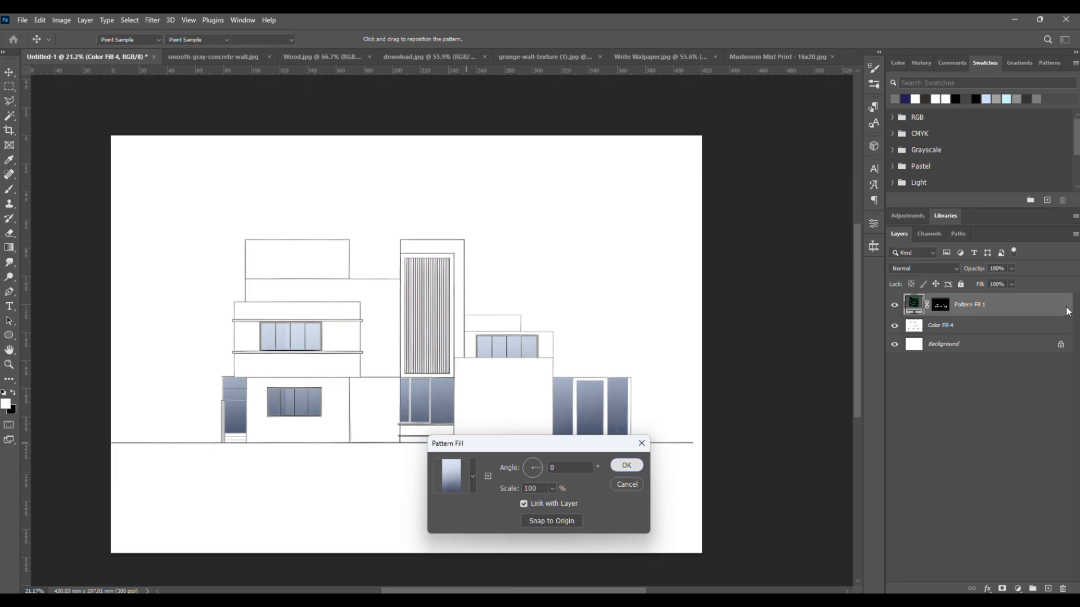
pyautogui.click(625, 465)
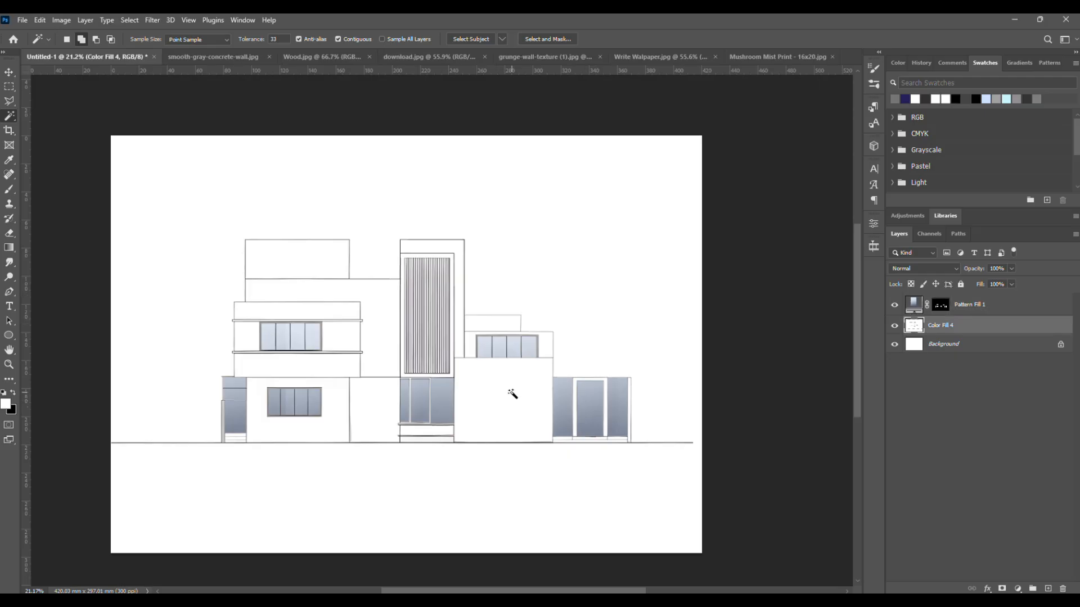
# Select the wall areas and cover them with the light concrete texture pattern fill
pyautogui.click(513, 394)
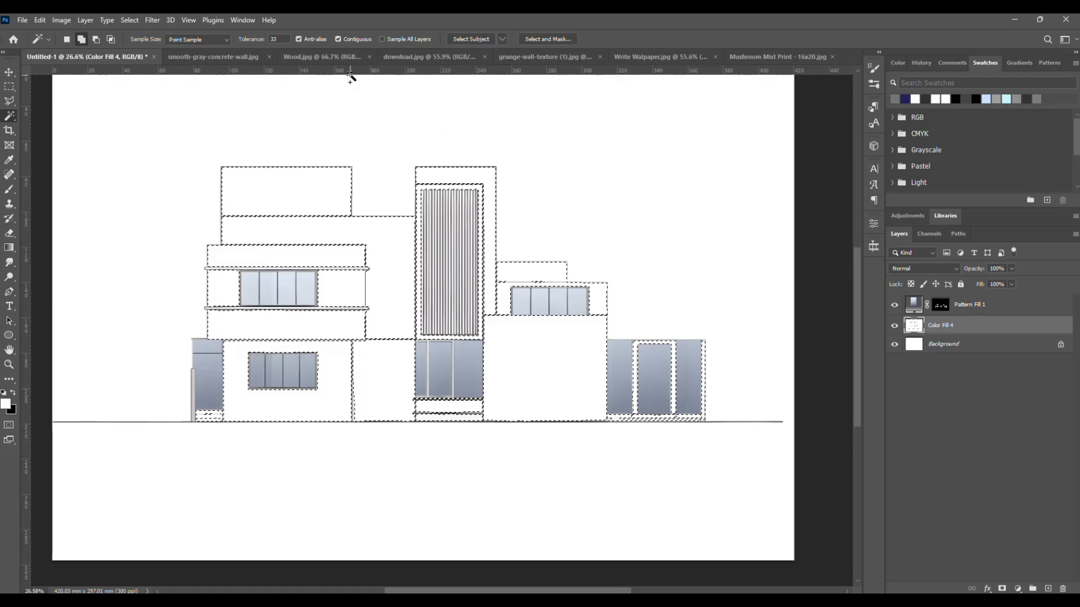
pyautogui.click(39, 19)
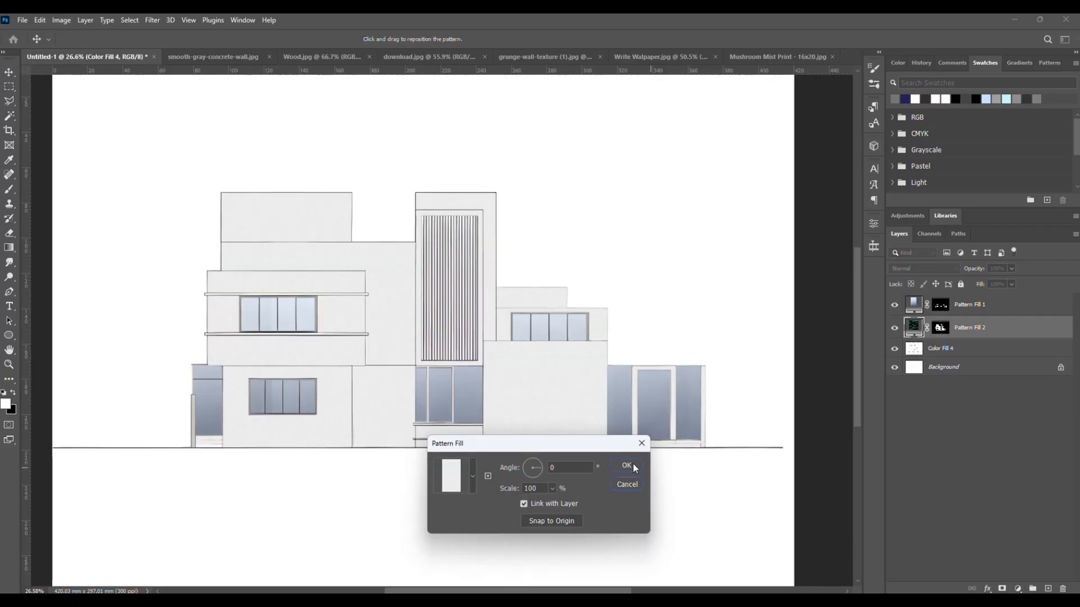
pyautogui.click(626, 466)
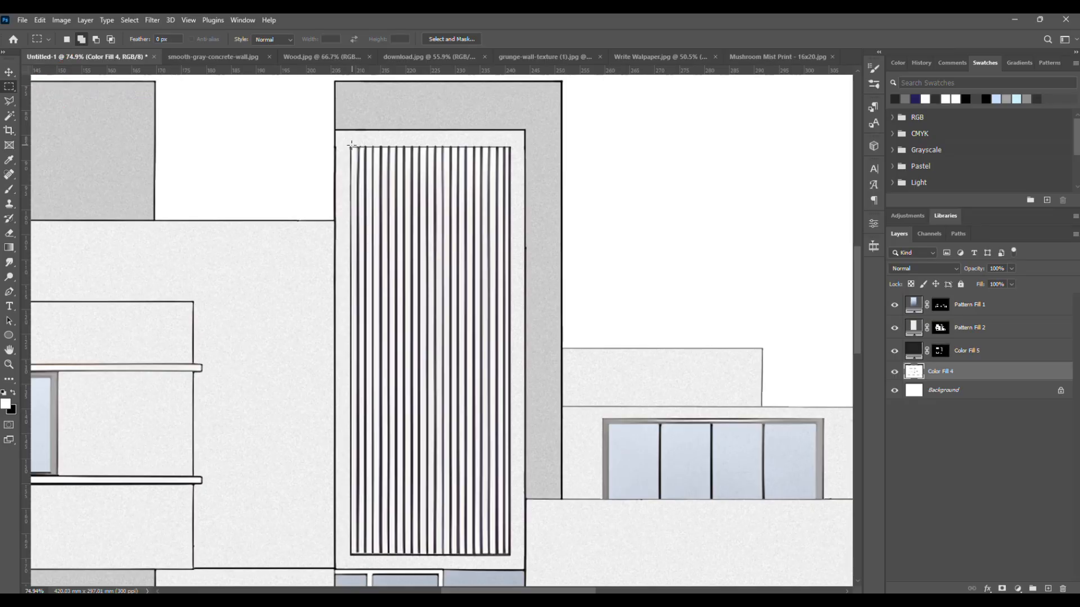
# Select the tall slatted panel, define Wood.jpg as a pattern and fill the panel with it
pyautogui.moveTo(351, 143); pyautogui.dragTo(511, 558)
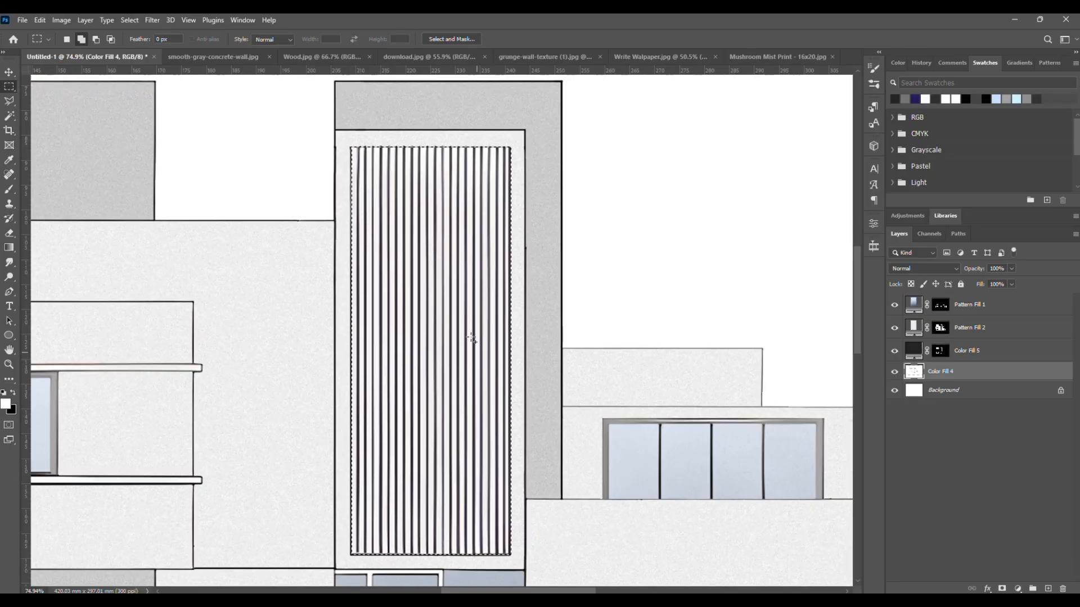
pyautogui.click(308, 56)
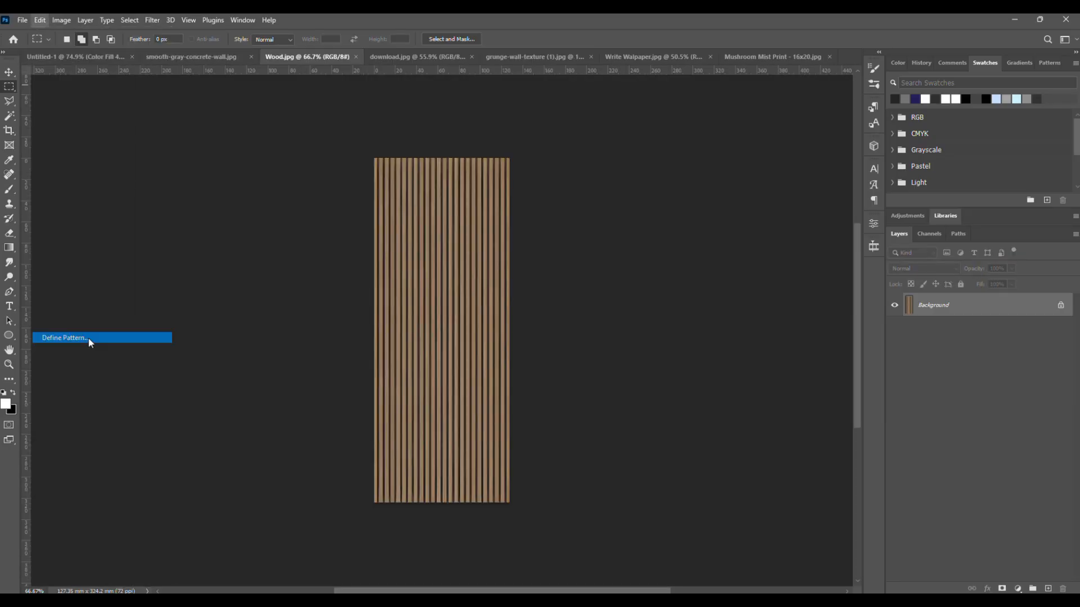
pyautogui.click(63, 337)
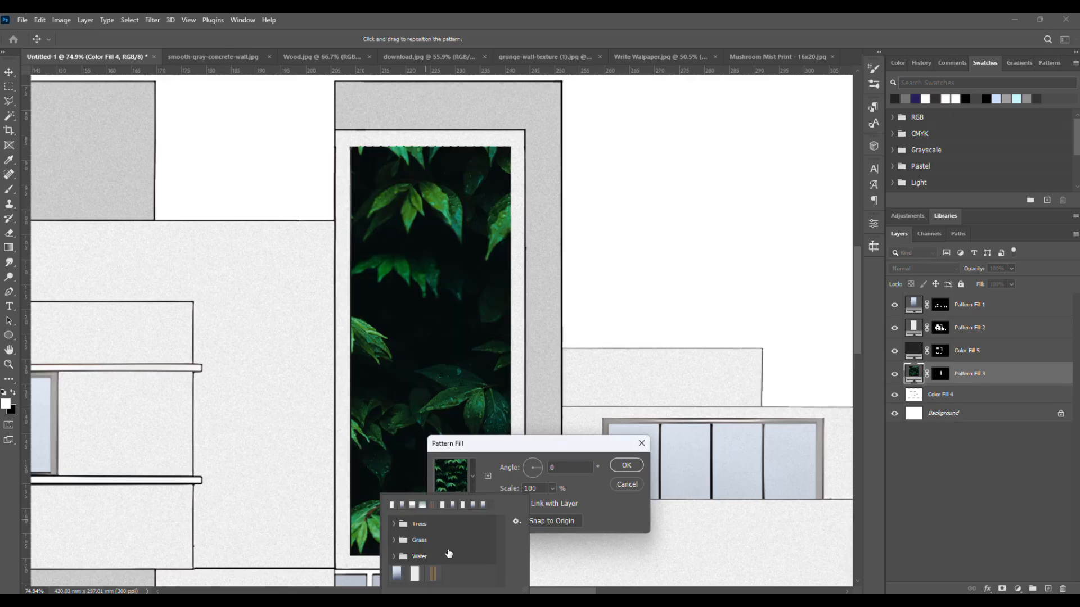
pyautogui.click(625, 464)
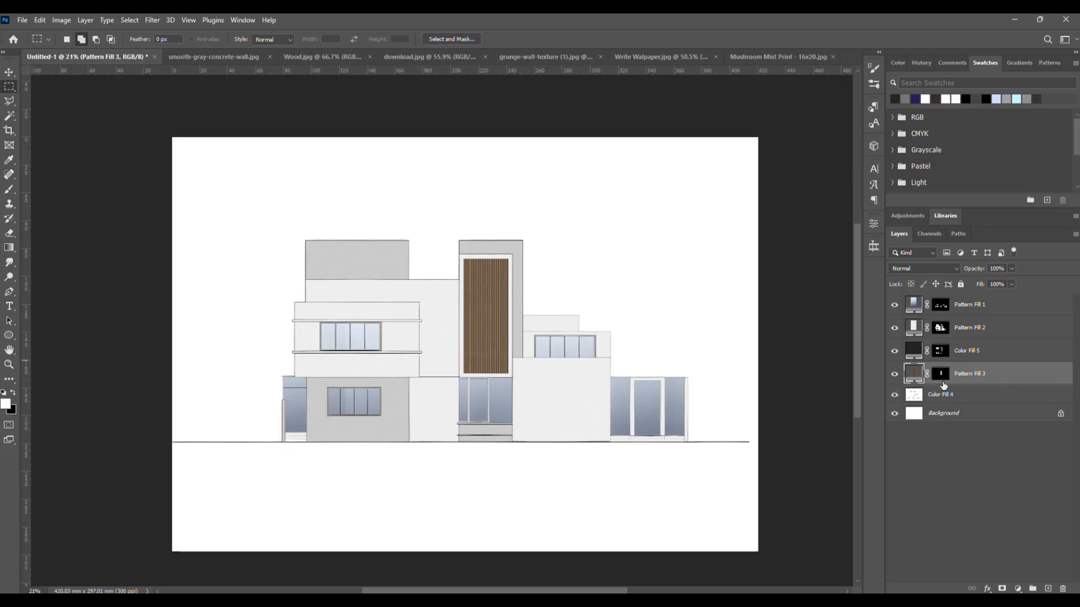
# Add a solid colour fill over the wall mask selection and gather the fills into a Texture group
pyautogui.click(894, 331)
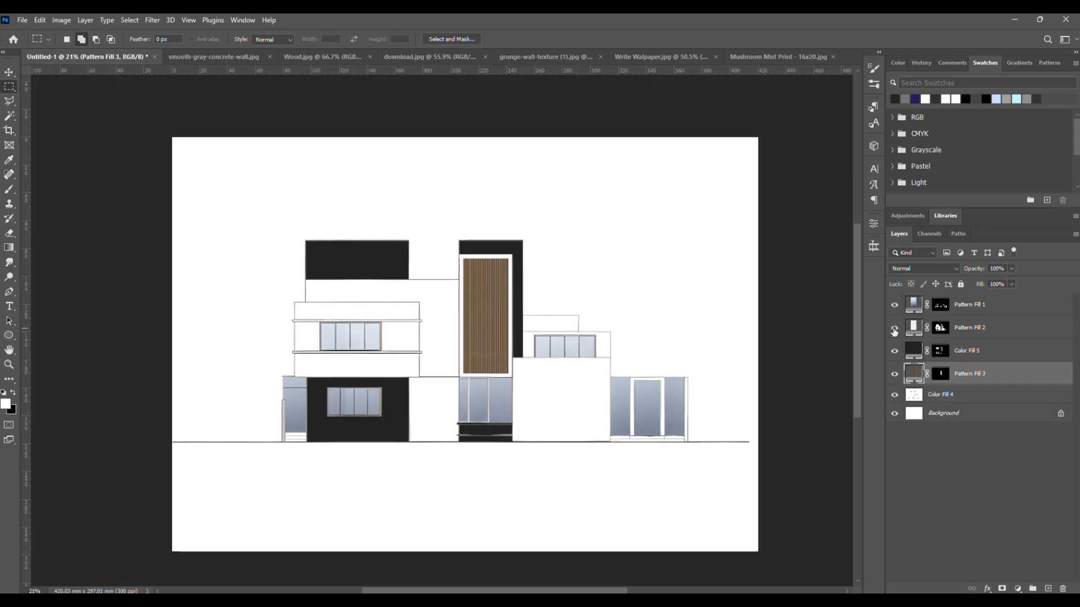
pyautogui.click(913, 374)
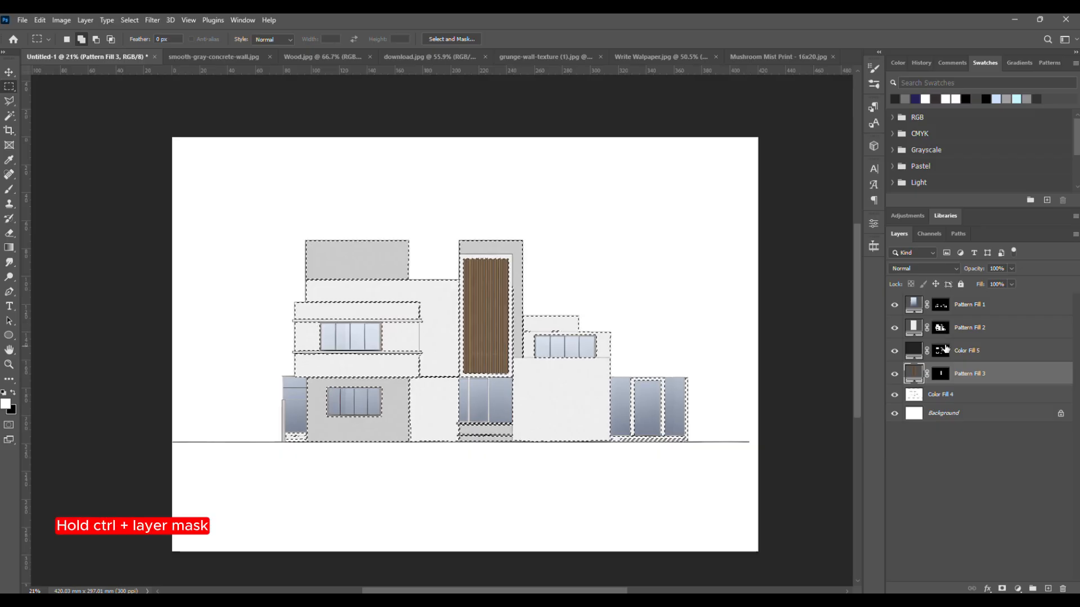
pyautogui.click(967, 351)
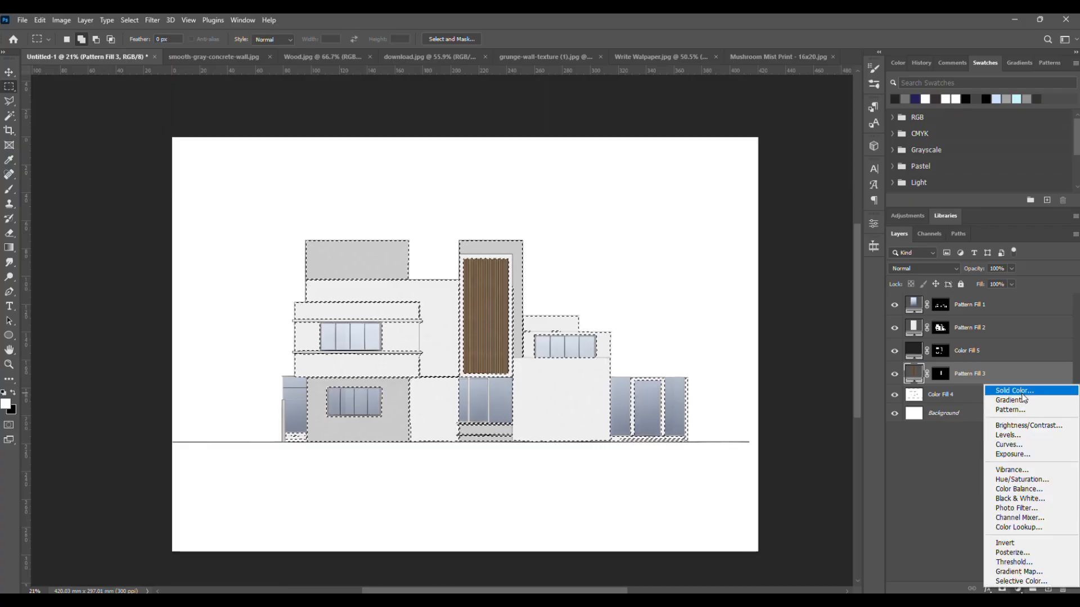
pyautogui.click(1012, 390)
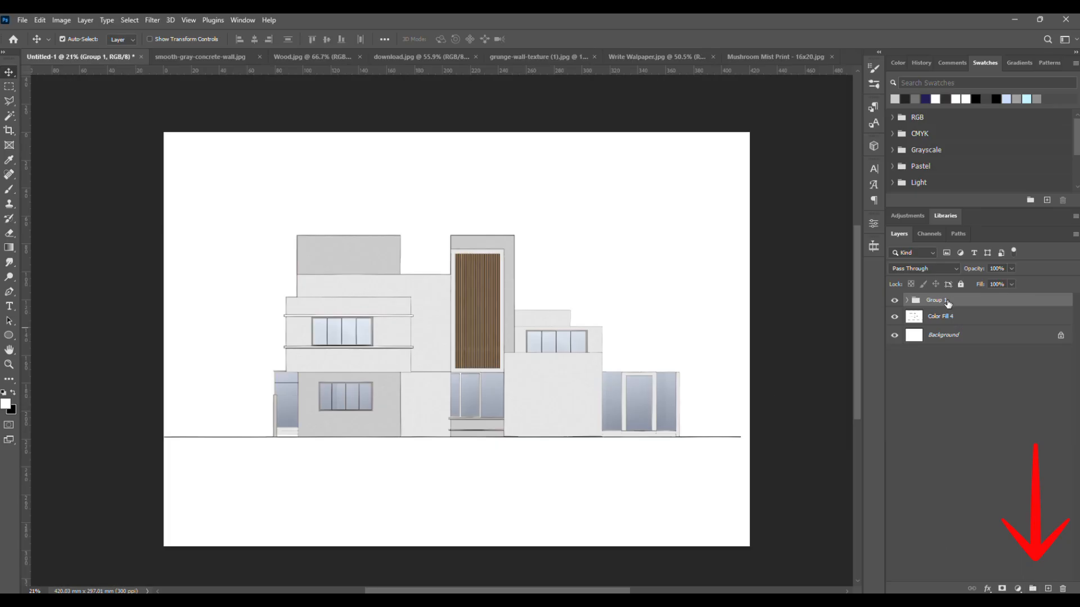
pyautogui.doubleClick(934, 299)
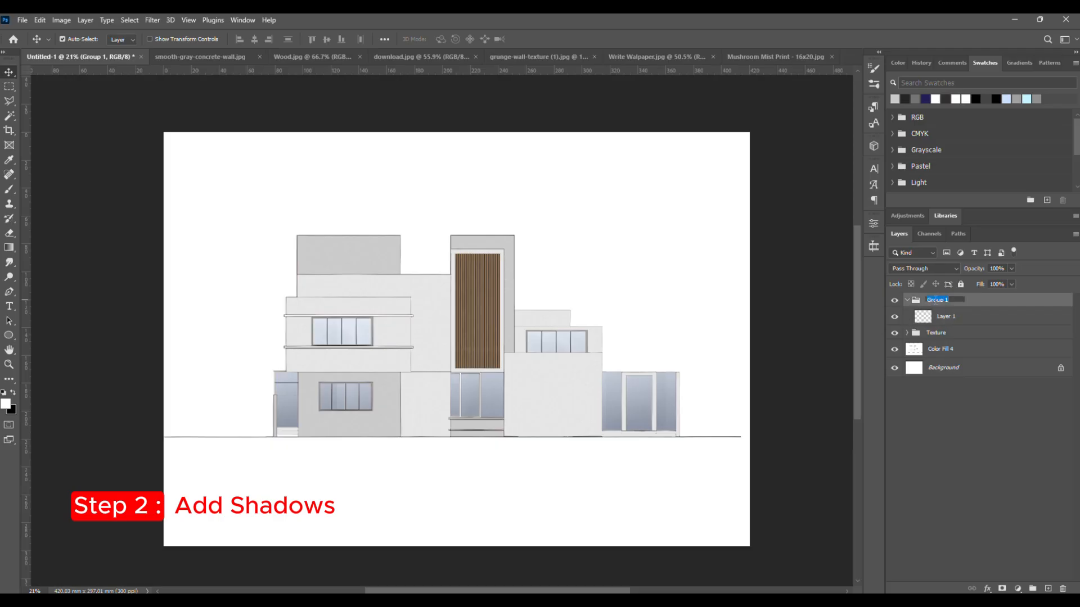
# Name the new group Shadow and brush soft shadows under the building's ledges
pyautogui.write('Shadow')
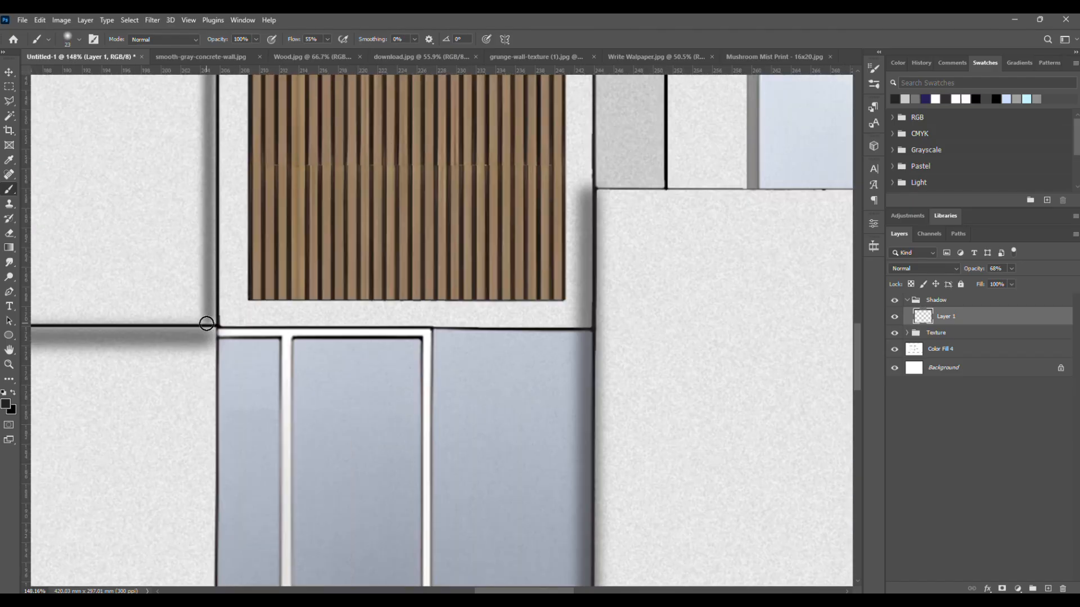
pyautogui.scroll(-3)
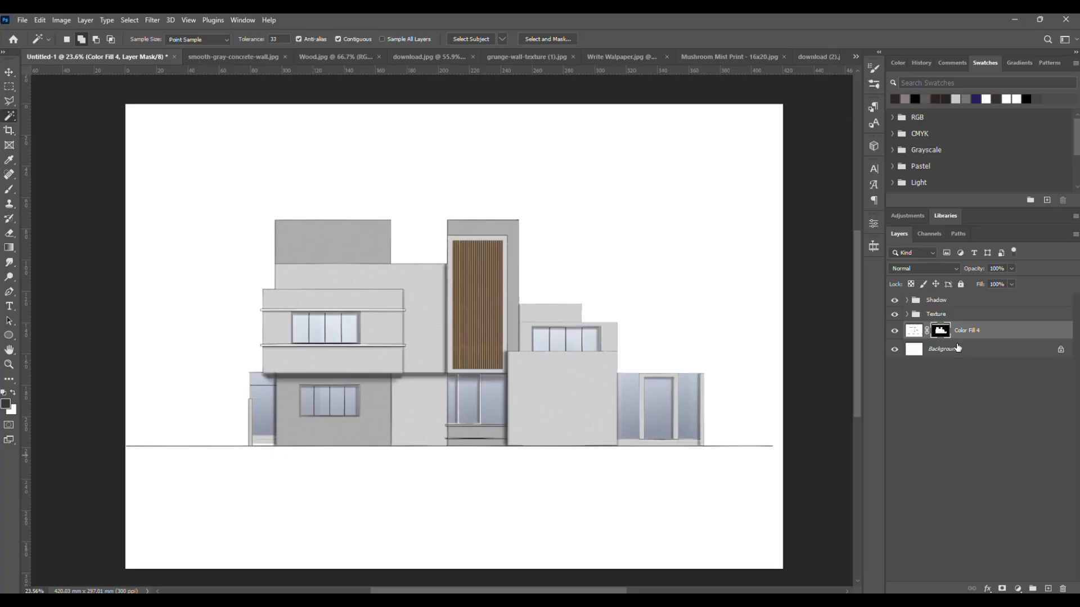
# Select the bottom Background layer beneath the masked Color Fill 4
pyautogui.click(944, 349)
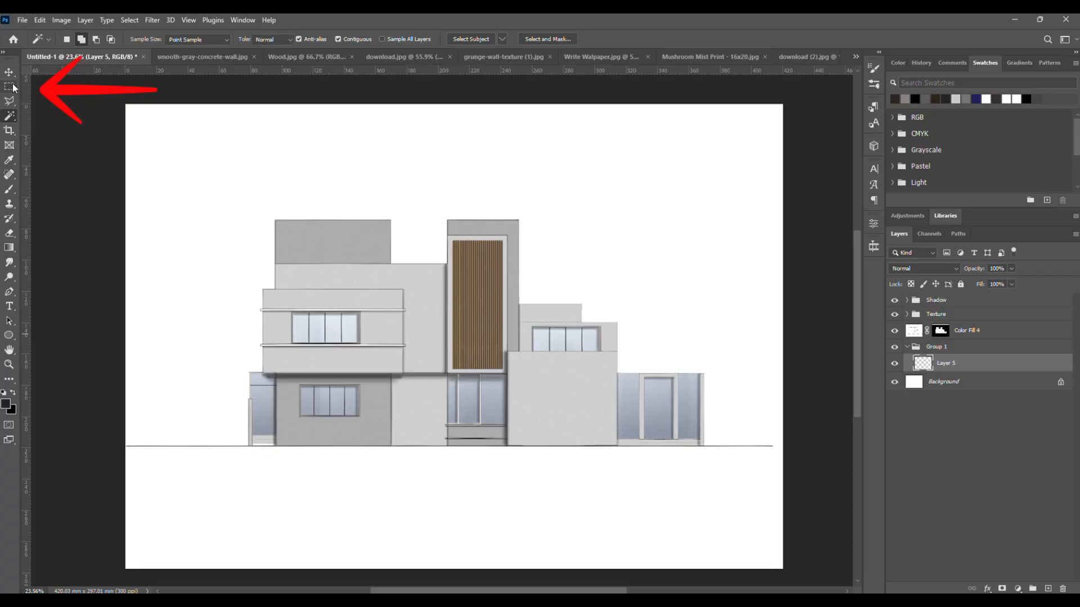
# Marquee a thin strip along the ground line and fill it with dark brown #2f2723
pyautogui.click(9, 86)
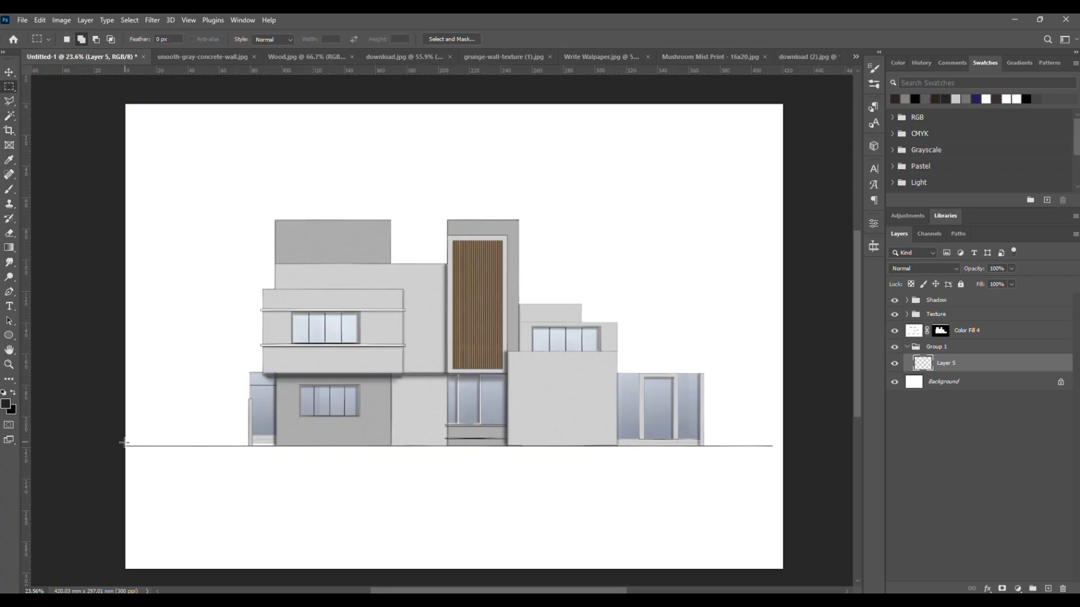
pyautogui.moveTo(126, 445); pyautogui.dragTo(782, 454)
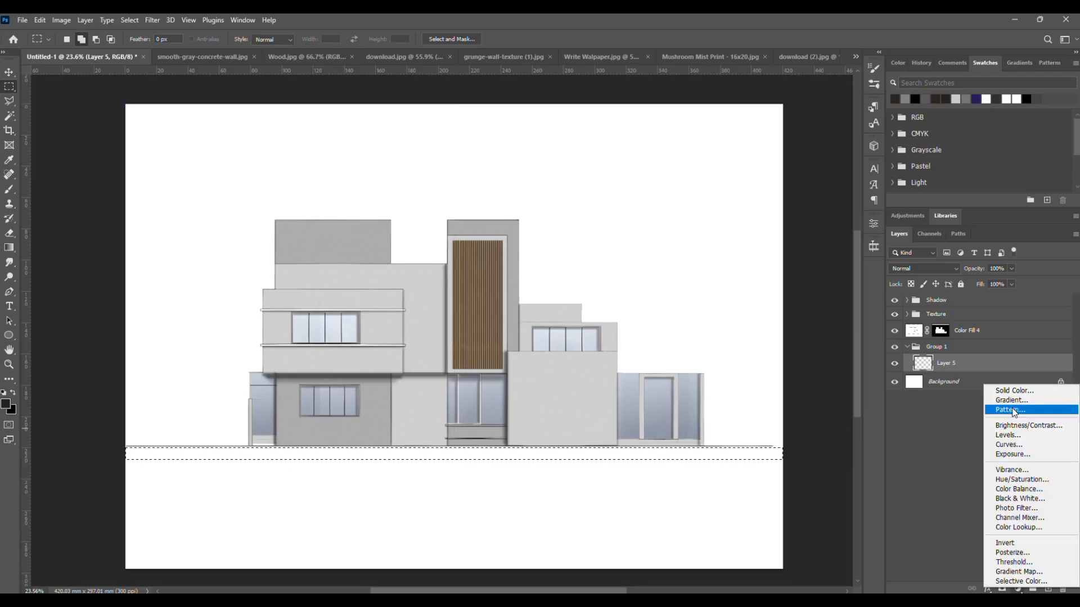
pyautogui.click(1013, 390)
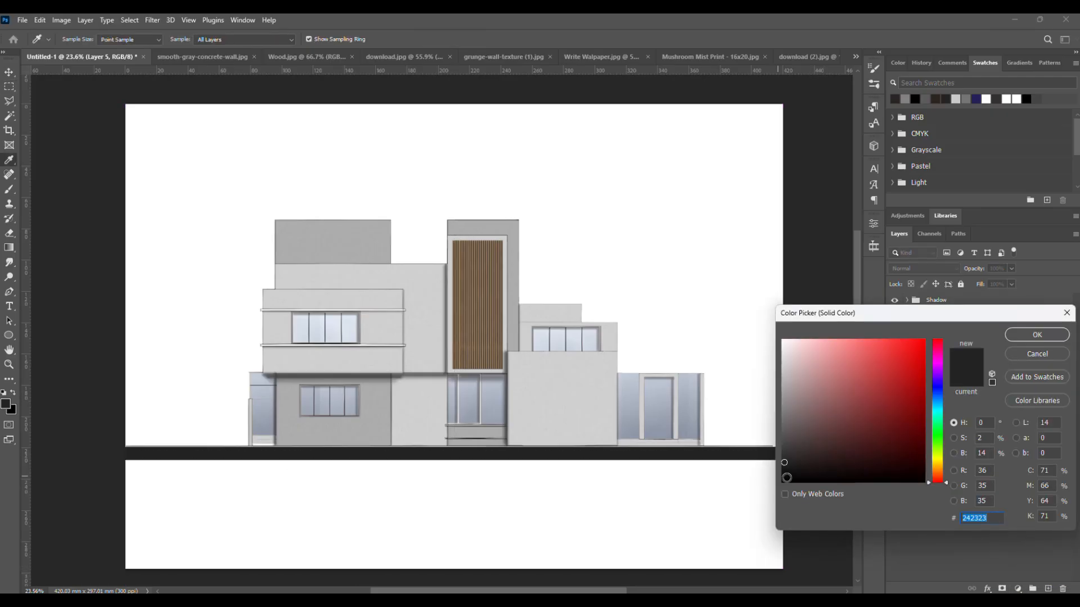
pyautogui.click(809, 451)
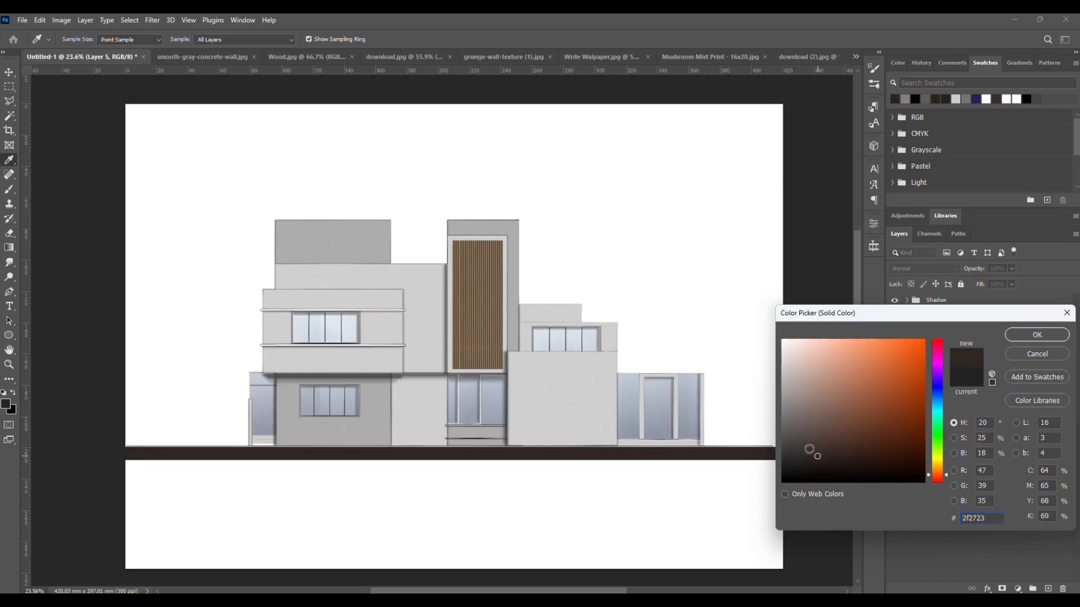
pyautogui.click(1035, 334)
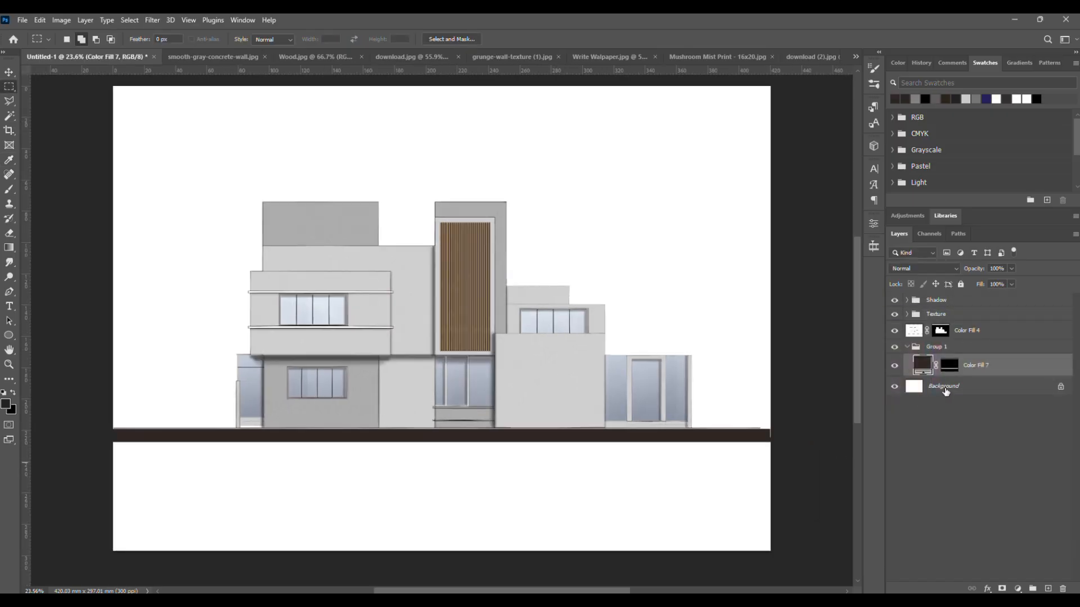
# Fill the lower foreground with the concrete pattern at angle -180, scale 264, faded to about 75% fill
pyautogui.click(685, 56)
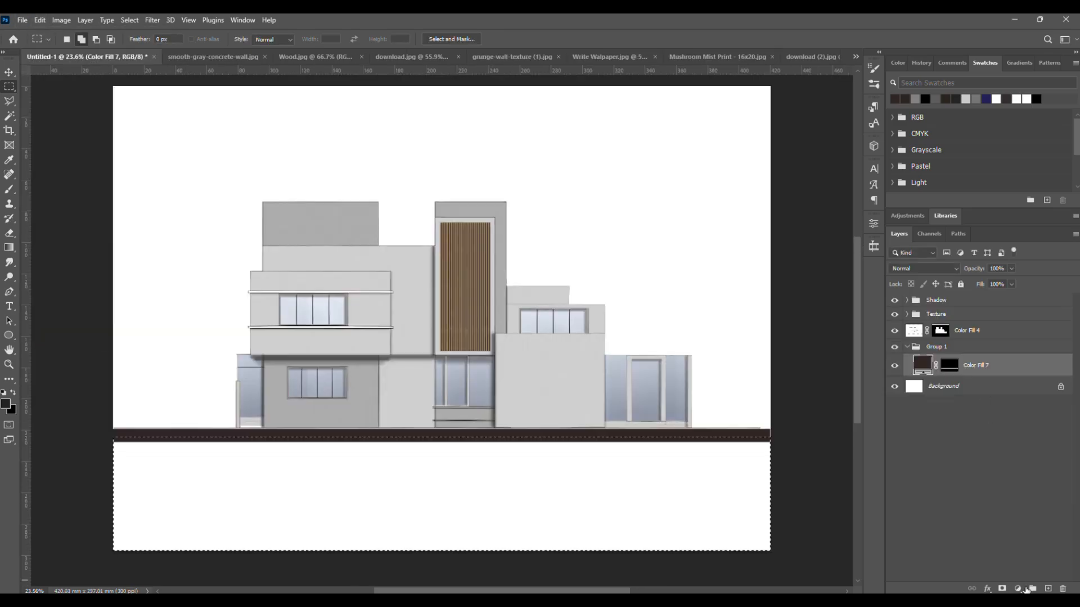
pyautogui.click(468, 573)
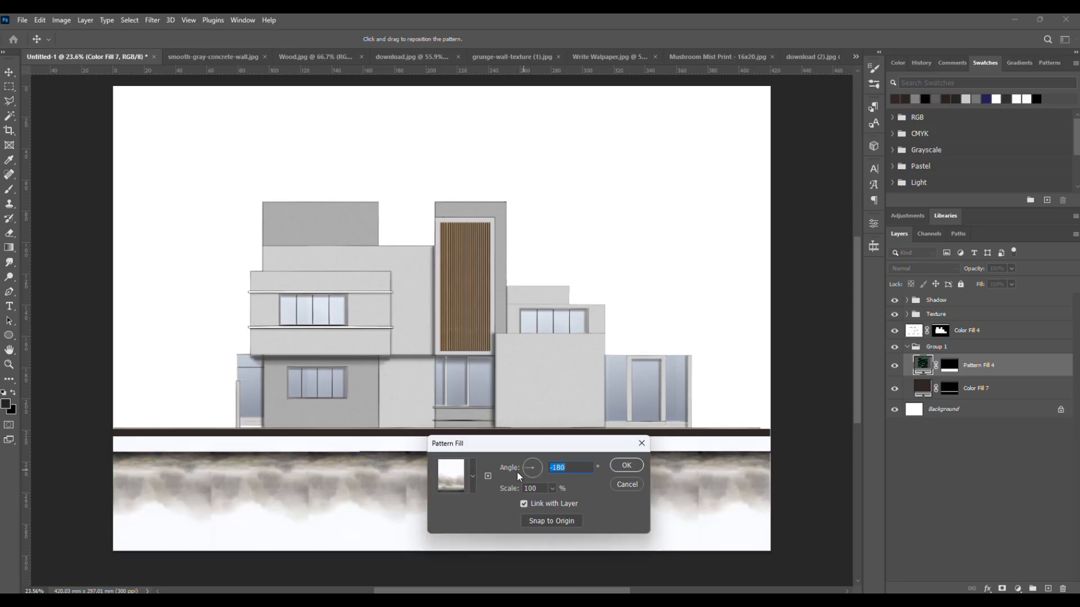
pyautogui.write('264')
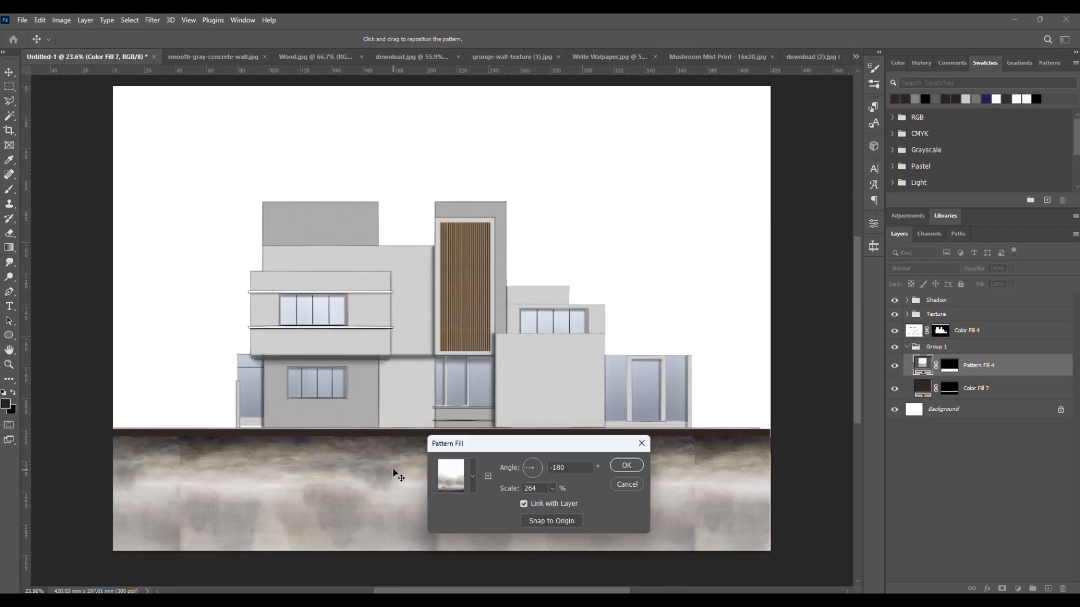
pyautogui.click(626, 465)
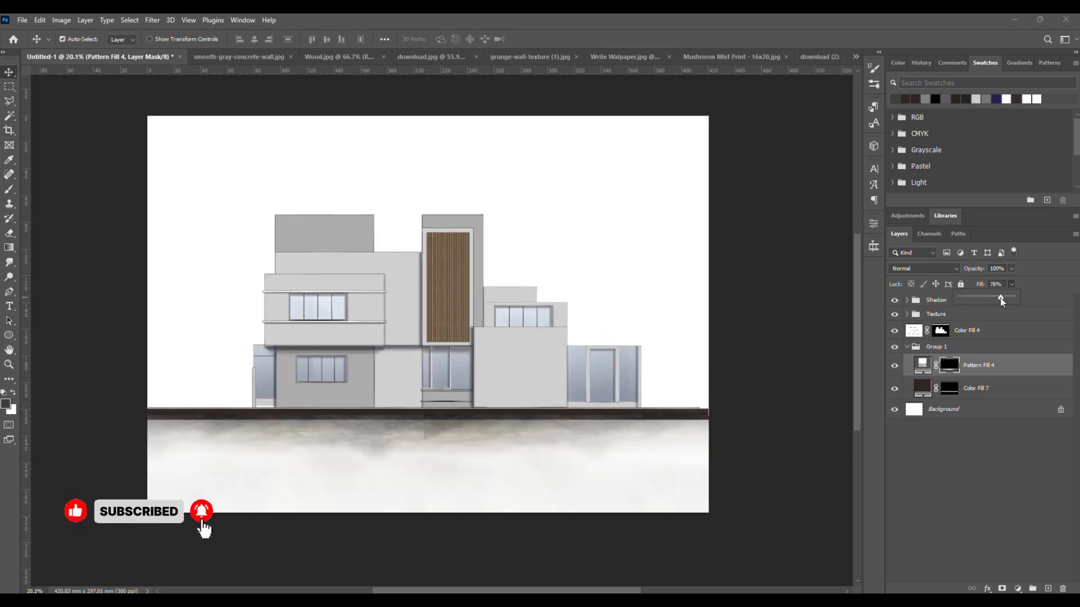
pyautogui.moveTo(1000, 297); pyautogui.dragTo(995, 297)
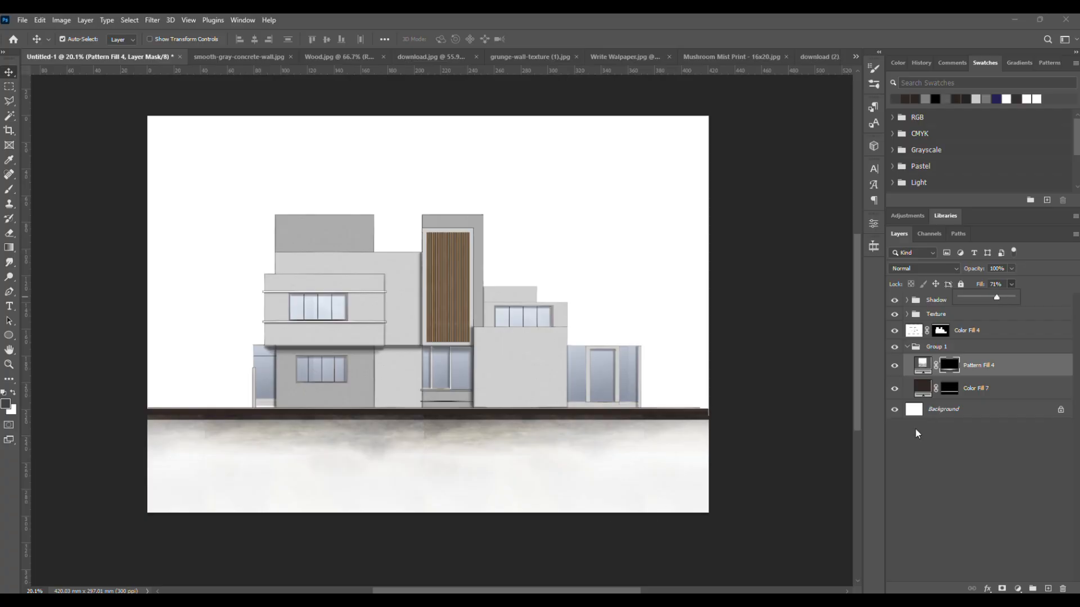
pyautogui.moveTo(1021, 511)
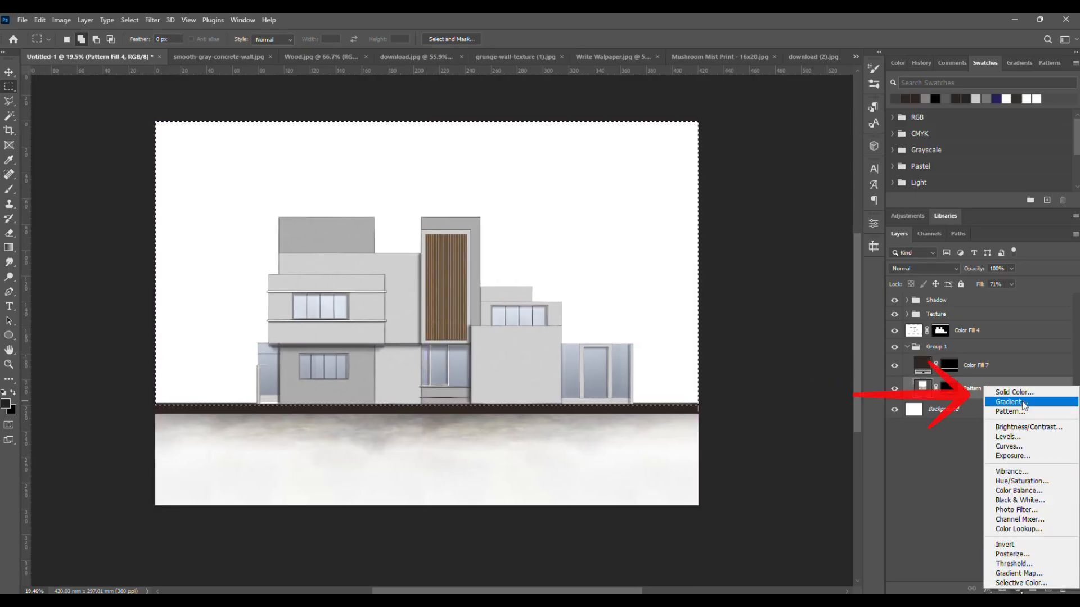
# Add a Gradient fill sky layer using a Blues preset behind the building
pyautogui.click(1008, 401)
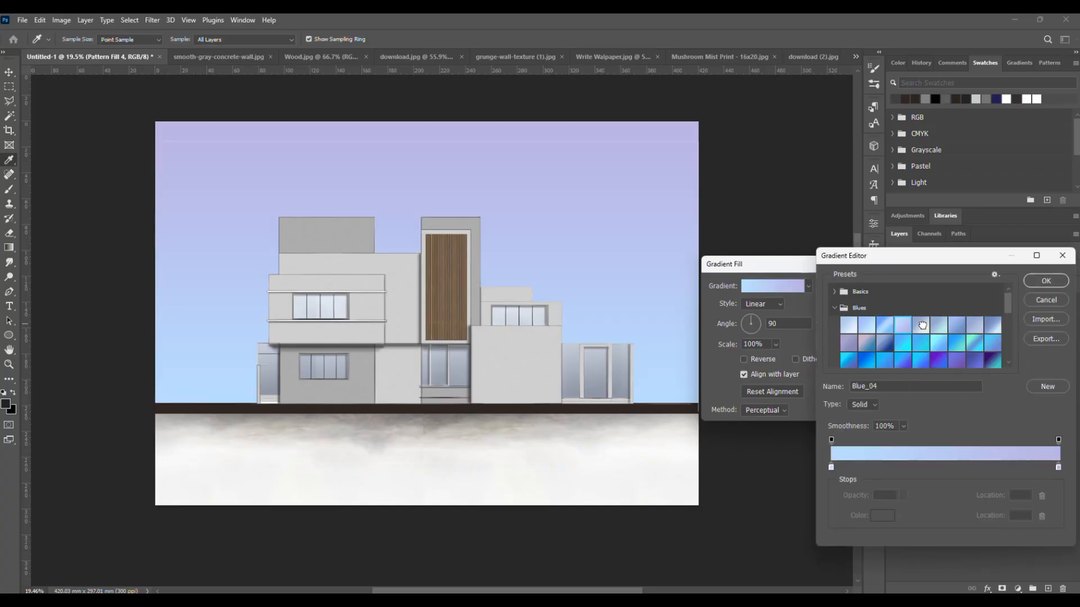
pyautogui.click(849, 324)
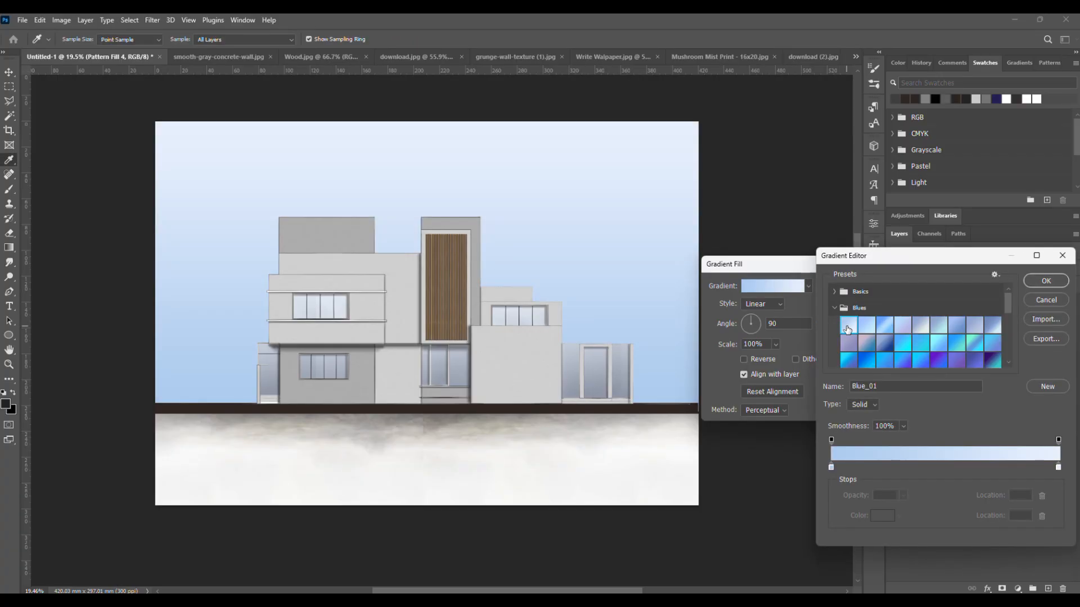
pyautogui.click(974, 327)
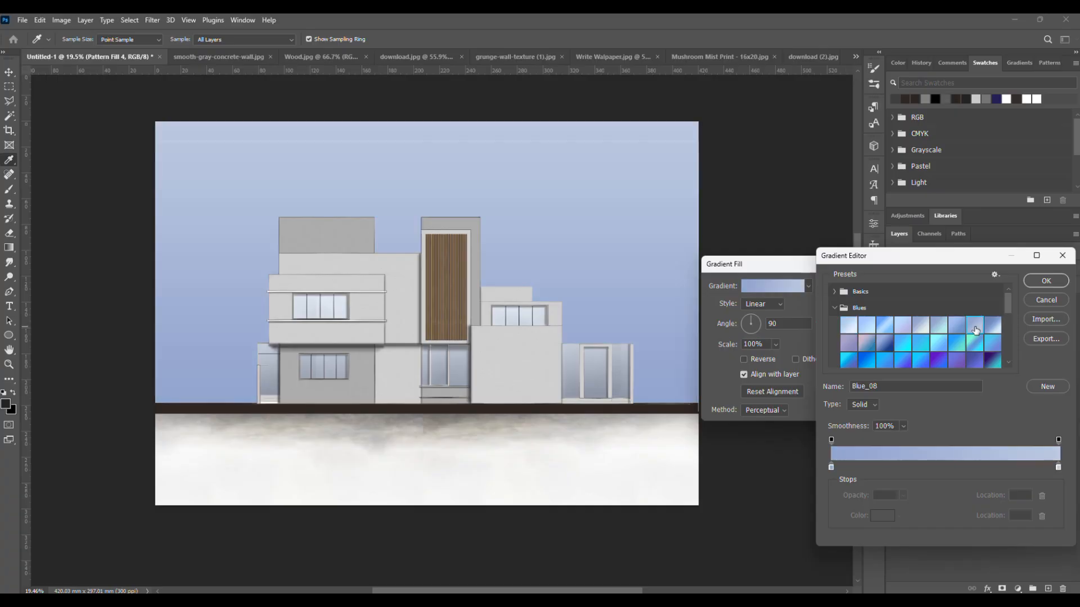
pyautogui.click(1045, 280)
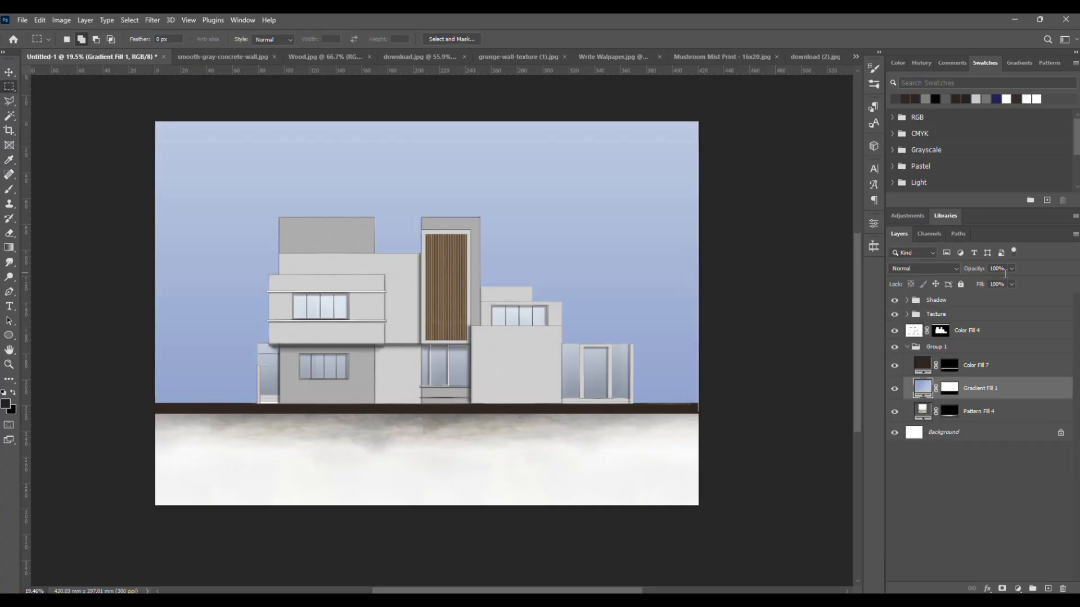
pyautogui.moveTo(1009, 269); pyautogui.dragTo(989, 283)
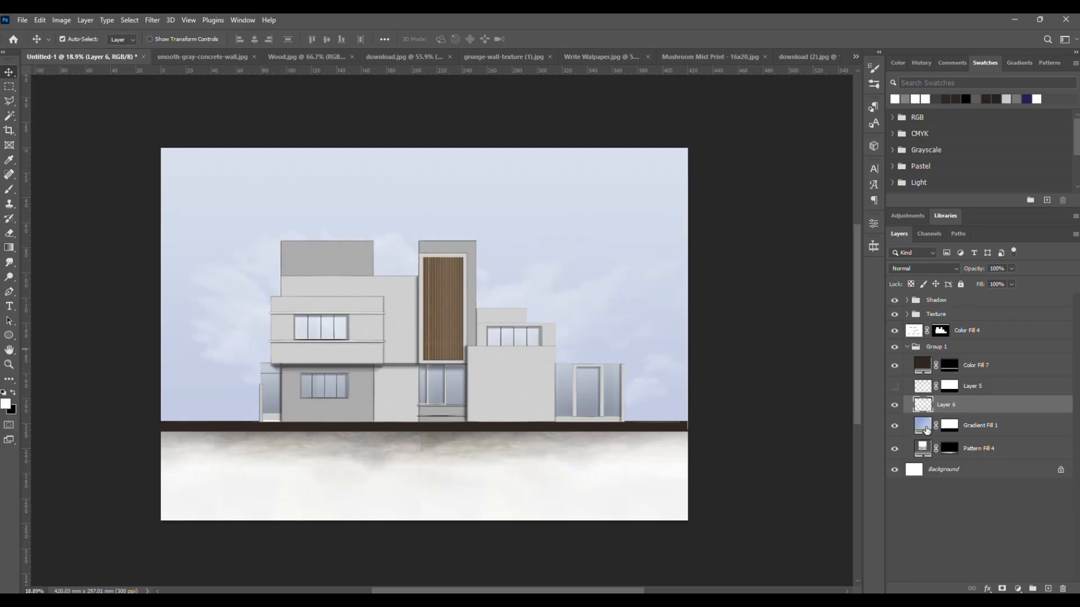
# Reopen the sky gradient and change its stop to a softer grey-blue colour
pyautogui.doubleClick(922, 425)
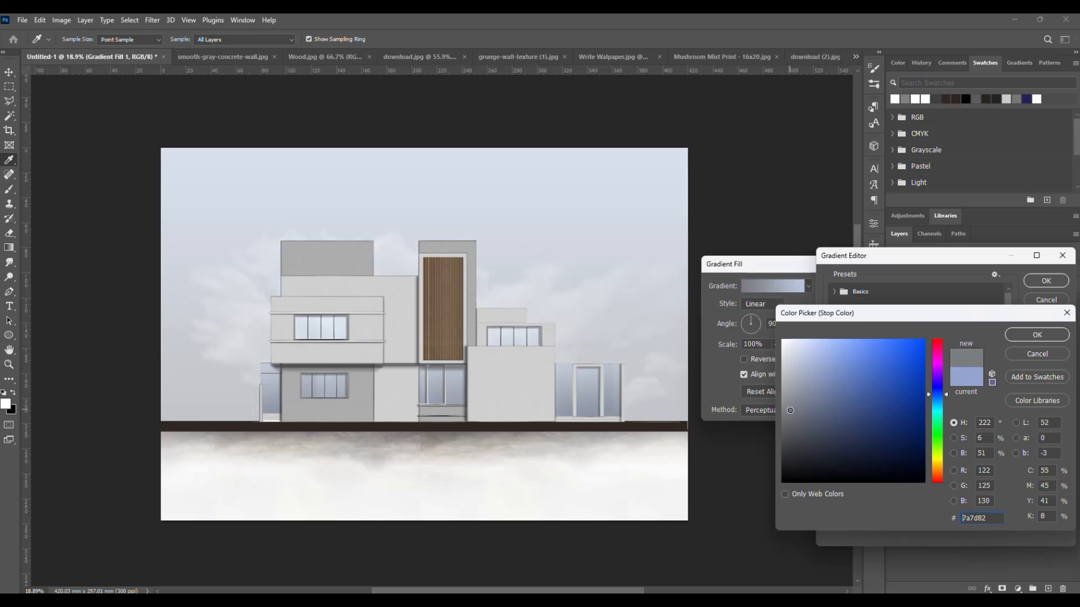
pyautogui.click(784, 377)
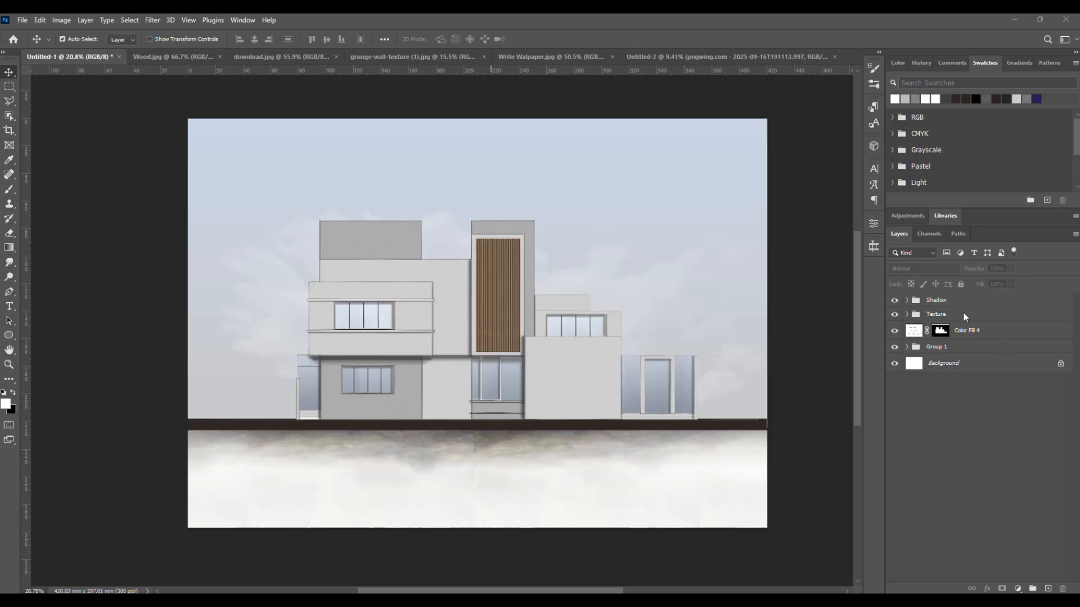
# Free-transform the Shadow, Texture and Color Fill 4 layers down to about 92% within the frame
pyautogui.click(937, 299)
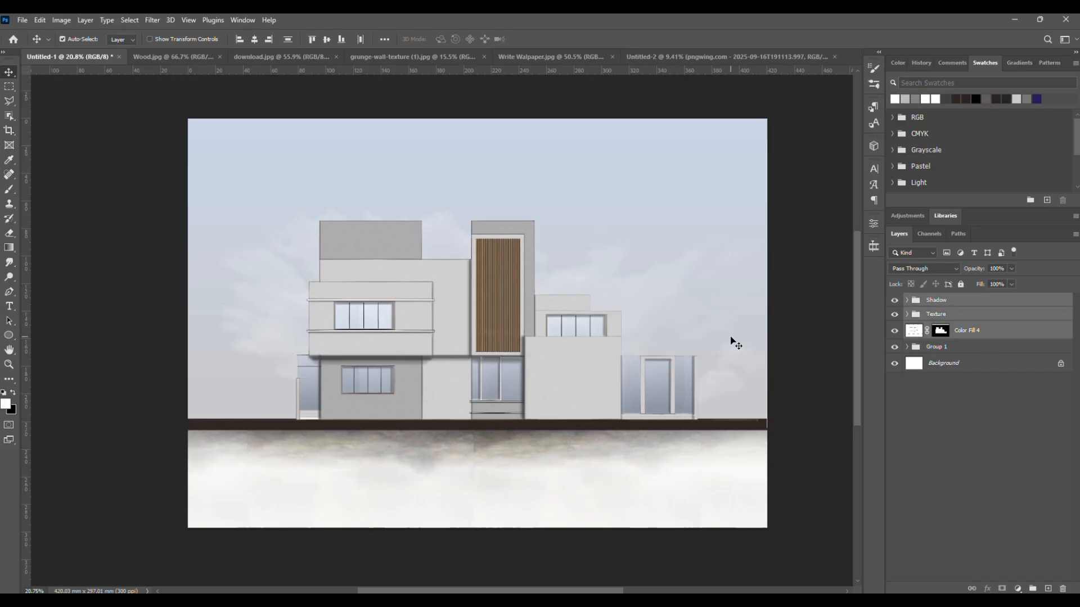
pyautogui.press('ctrl+t')
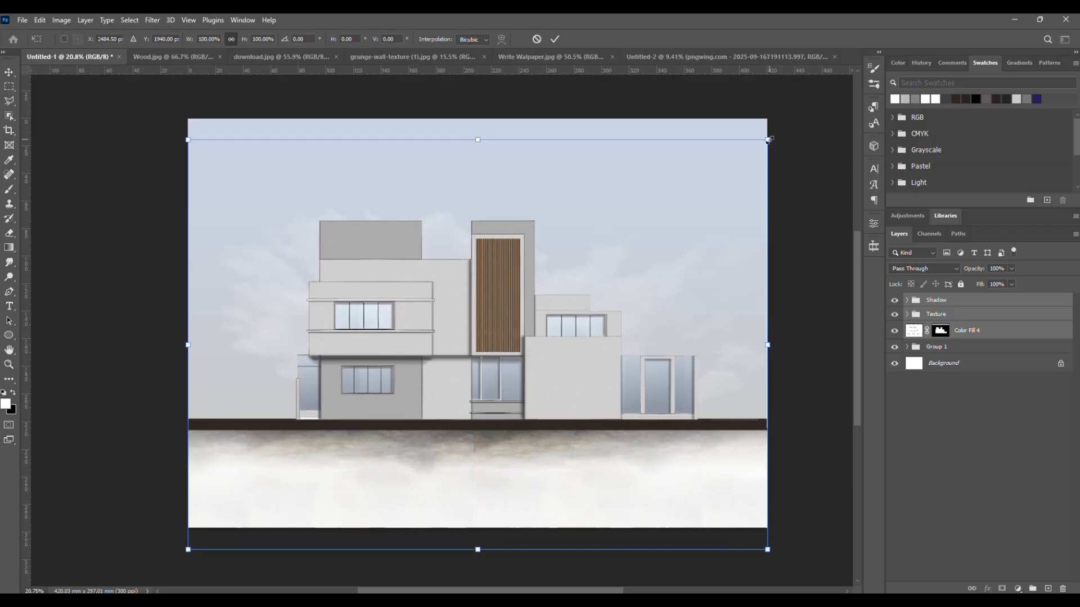
pyautogui.moveTo(769, 139); pyautogui.dragTo(745, 157)
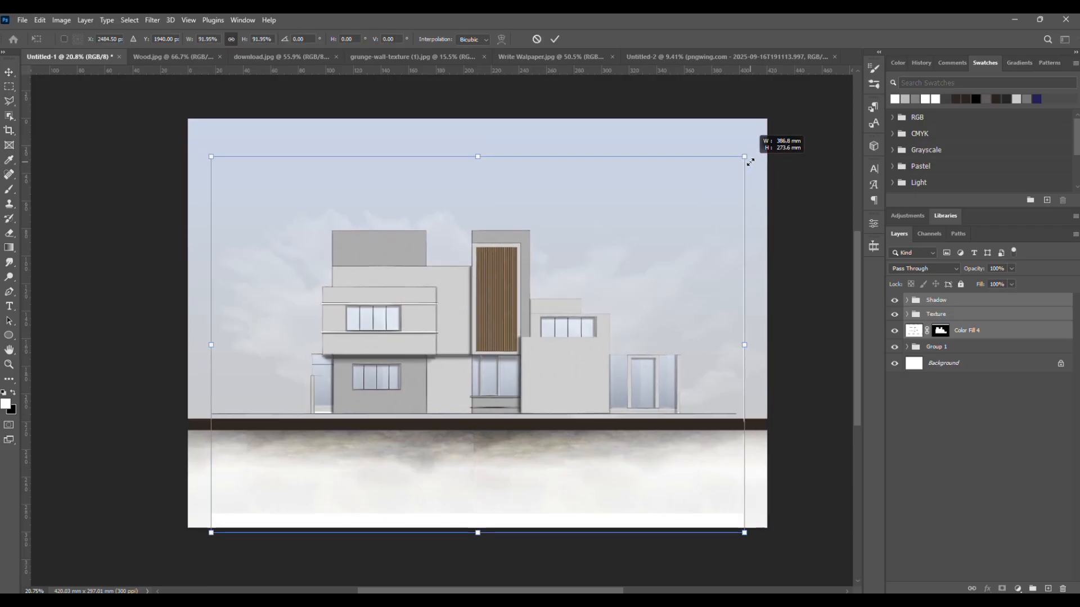
pyautogui.moveTo(745, 158); pyautogui.dragTo(753, 149)
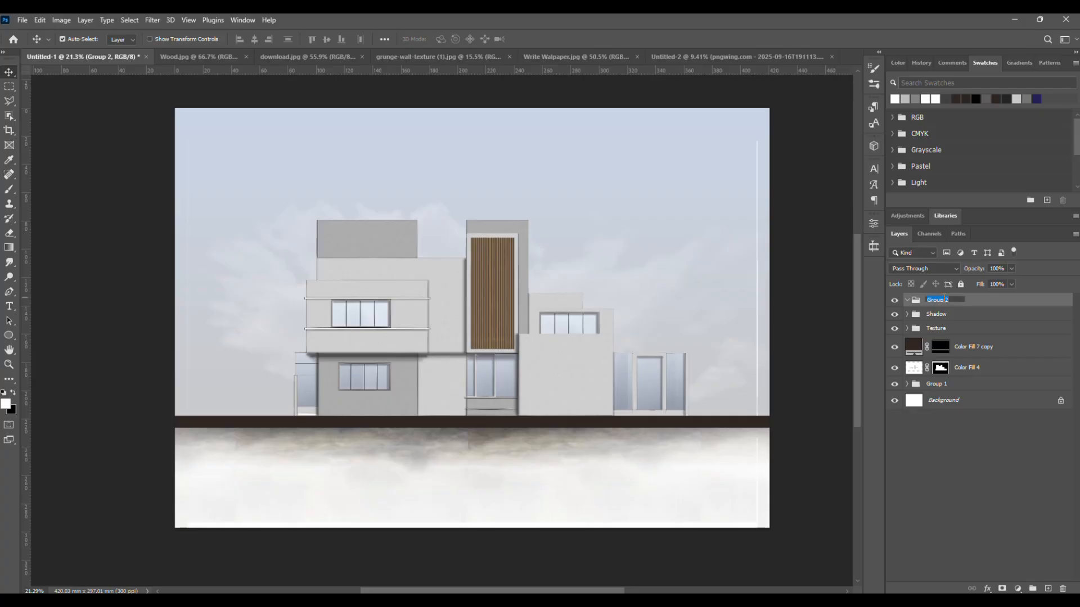
# Name the new group 'plant', paste the pine trees into it and try a different blend mode
pyautogui.write('plants')
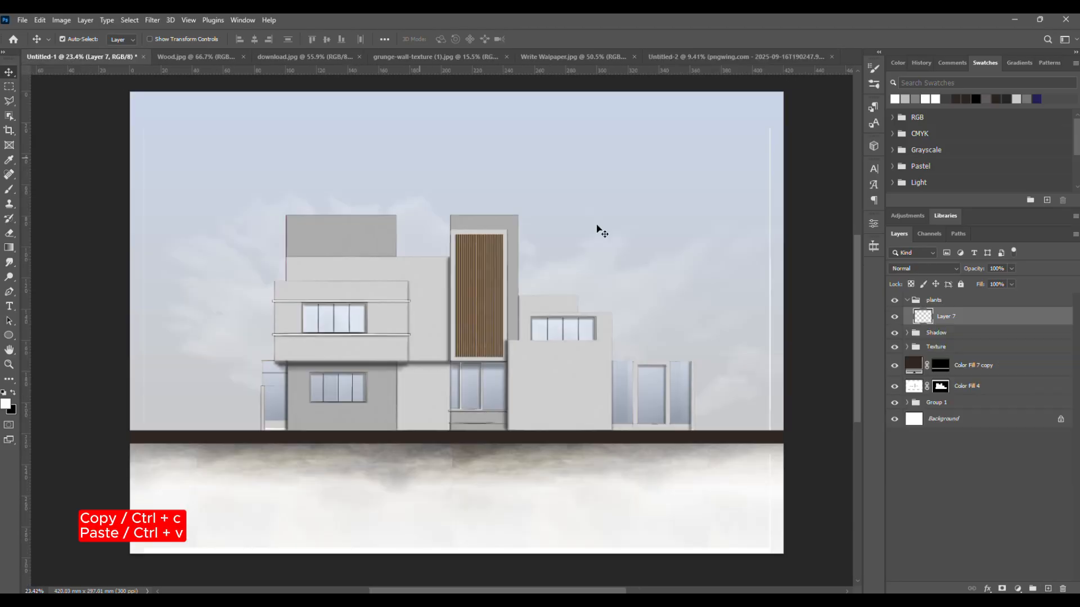
pyautogui.press('ctrl+v')
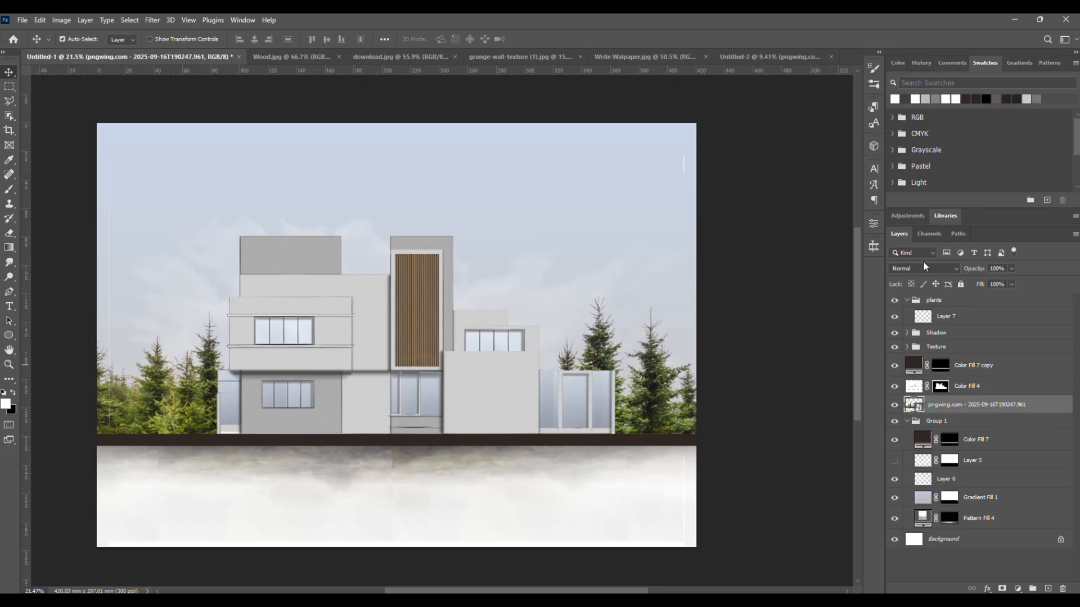
pyautogui.click(922, 268)
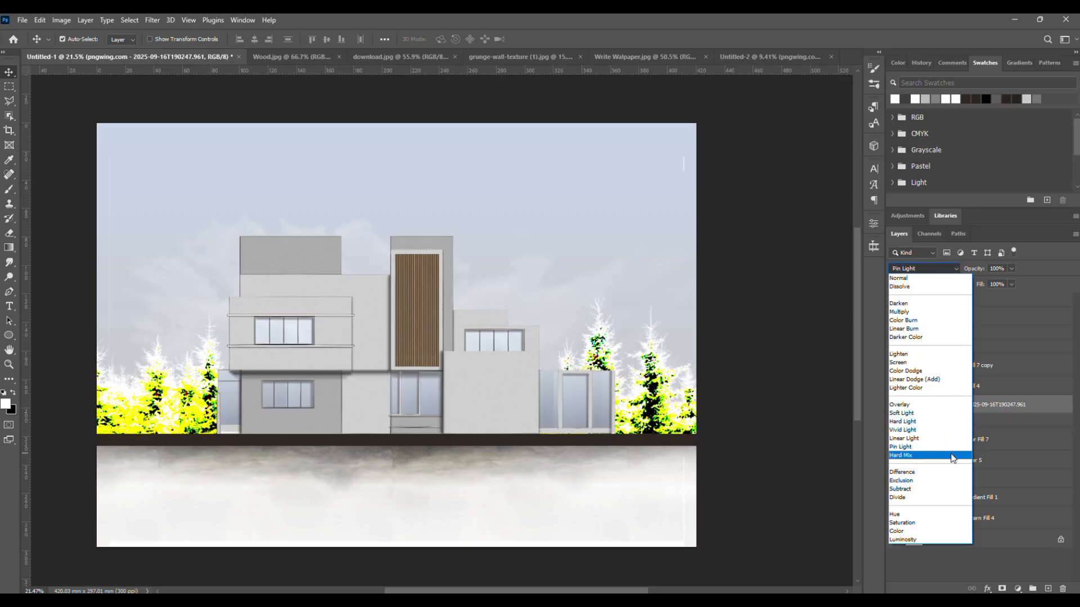
pyautogui.click(903, 539)
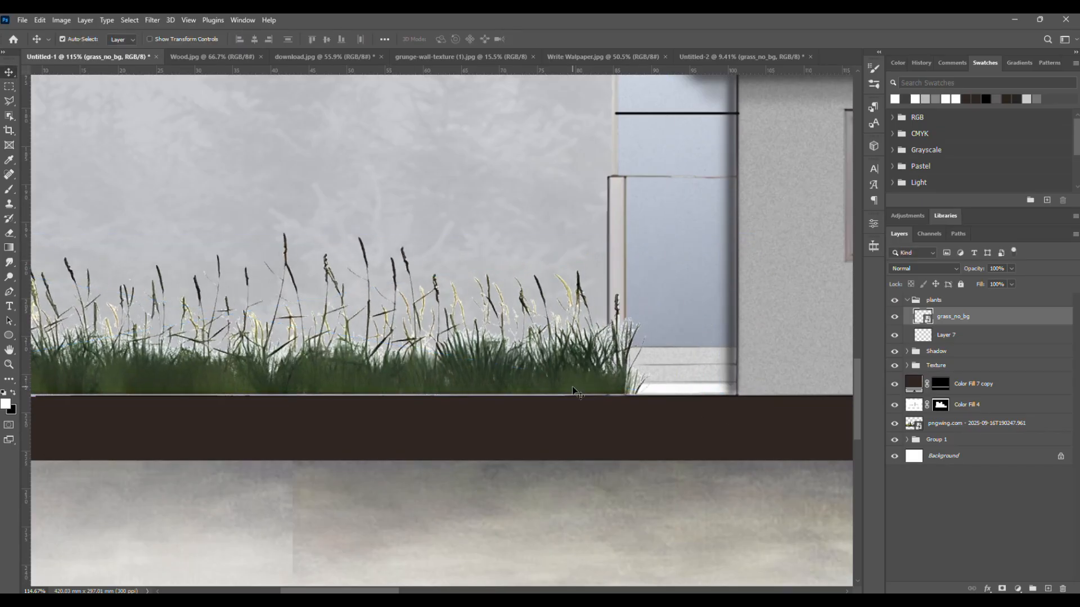
# Blend the grass layer into the ground with the Darken mode
pyautogui.click(922, 268)
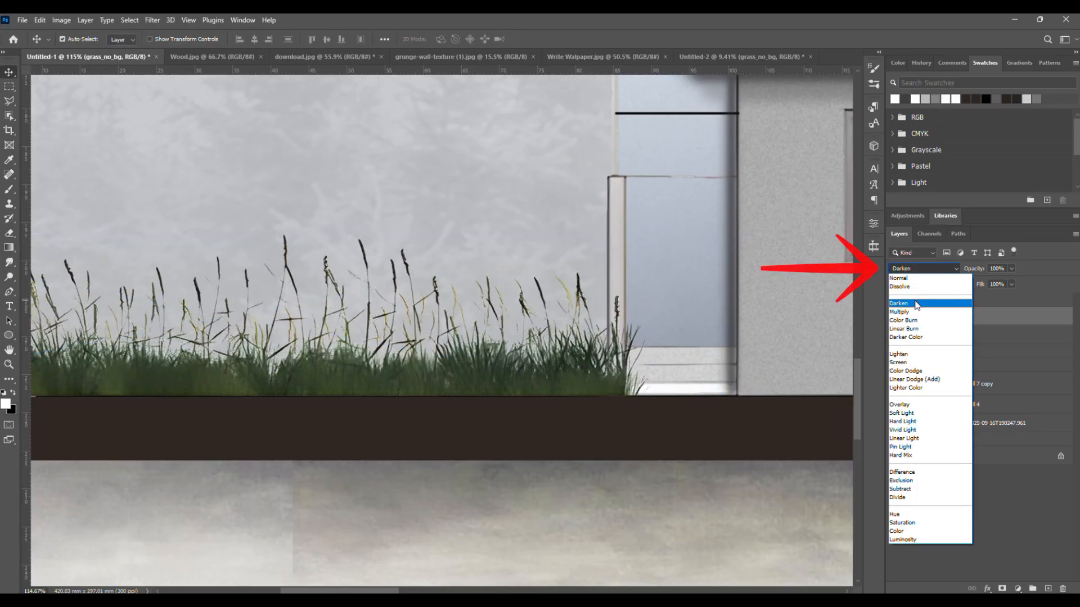
pyautogui.click(899, 304)
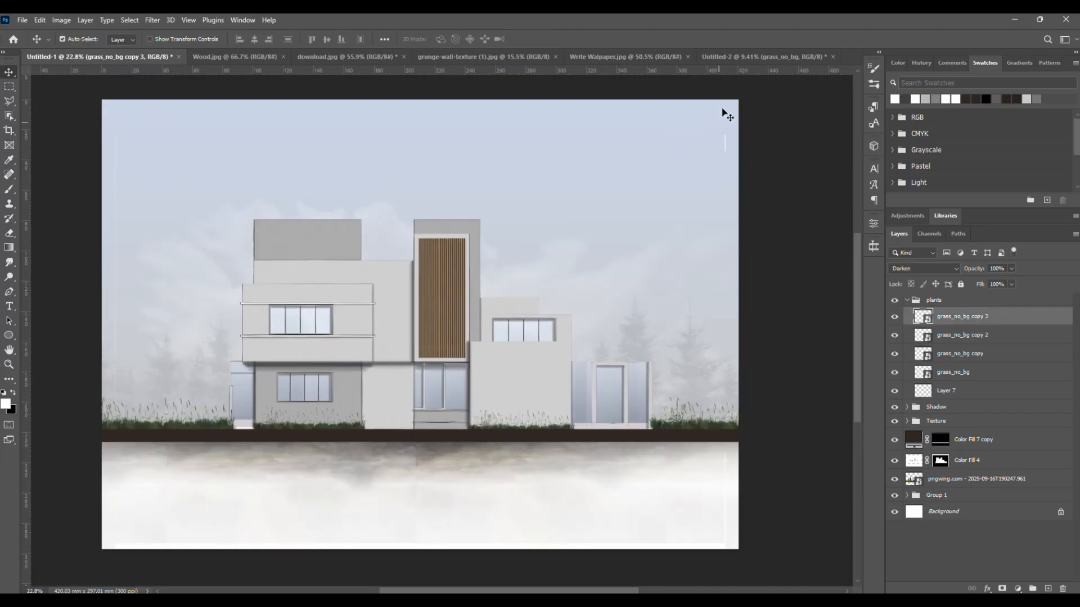
# Bring the green tree cluster from the plant sheet, flip it horizontally and rename Group 1 to Background
pyautogui.click(761, 56)
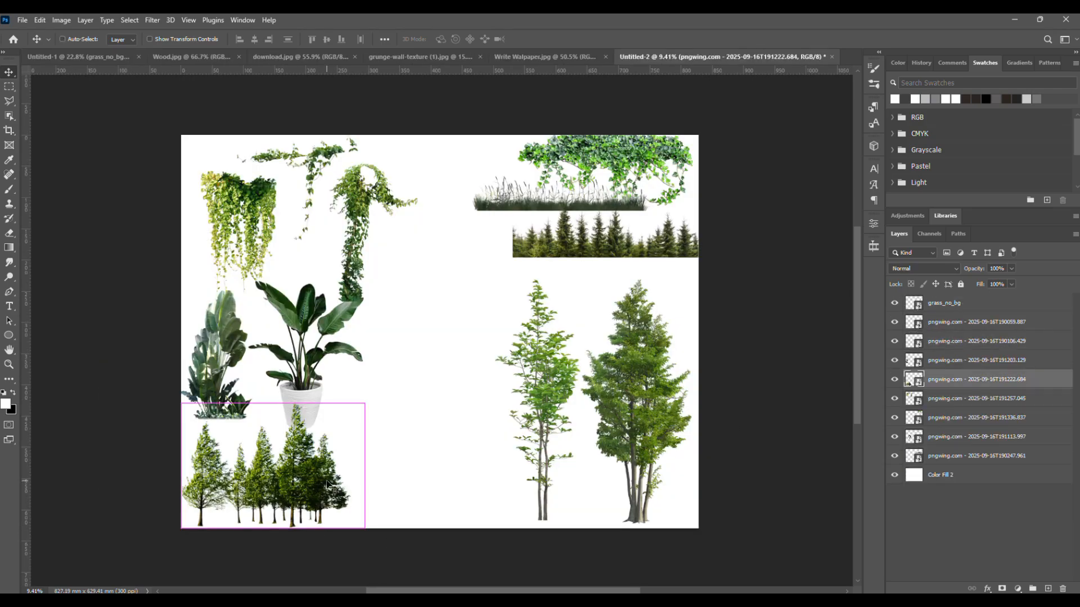
pyautogui.click(79, 56)
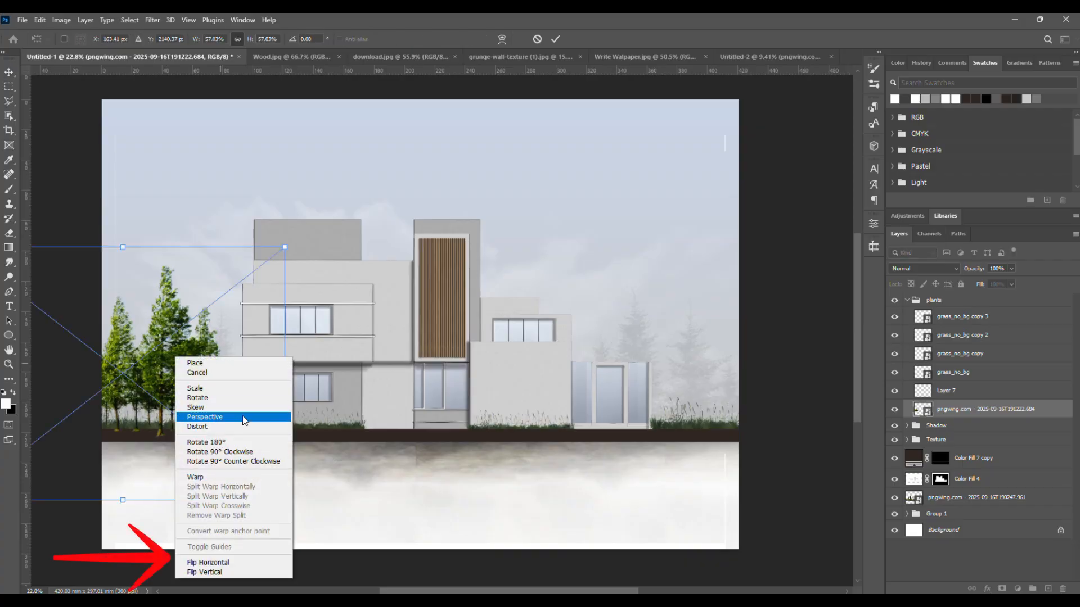
pyautogui.click(207, 563)
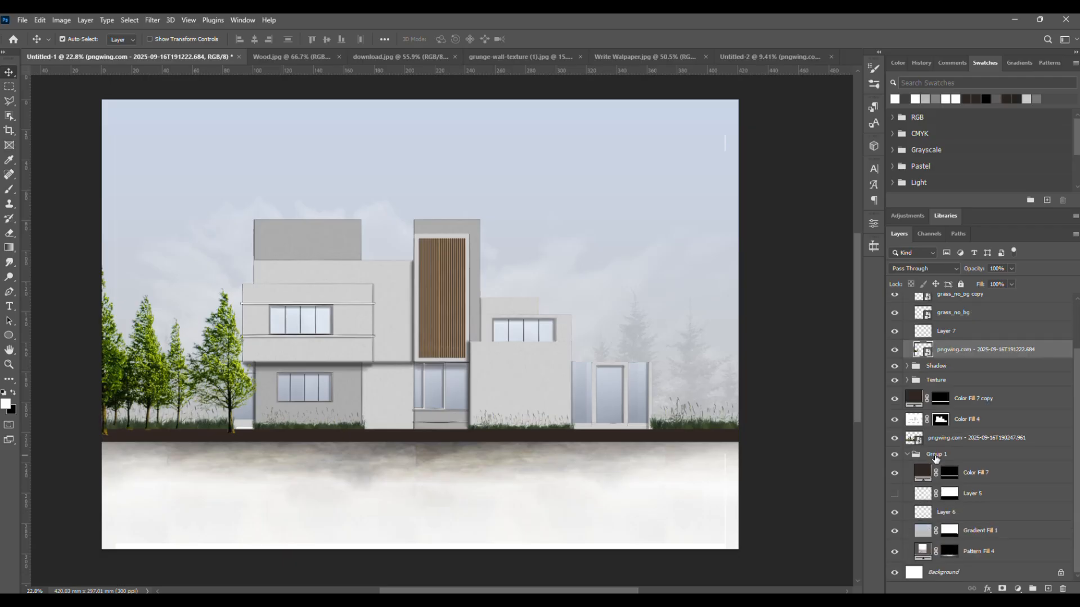
pyautogui.doubleClick(937, 453)
pyautogui.write('Background')
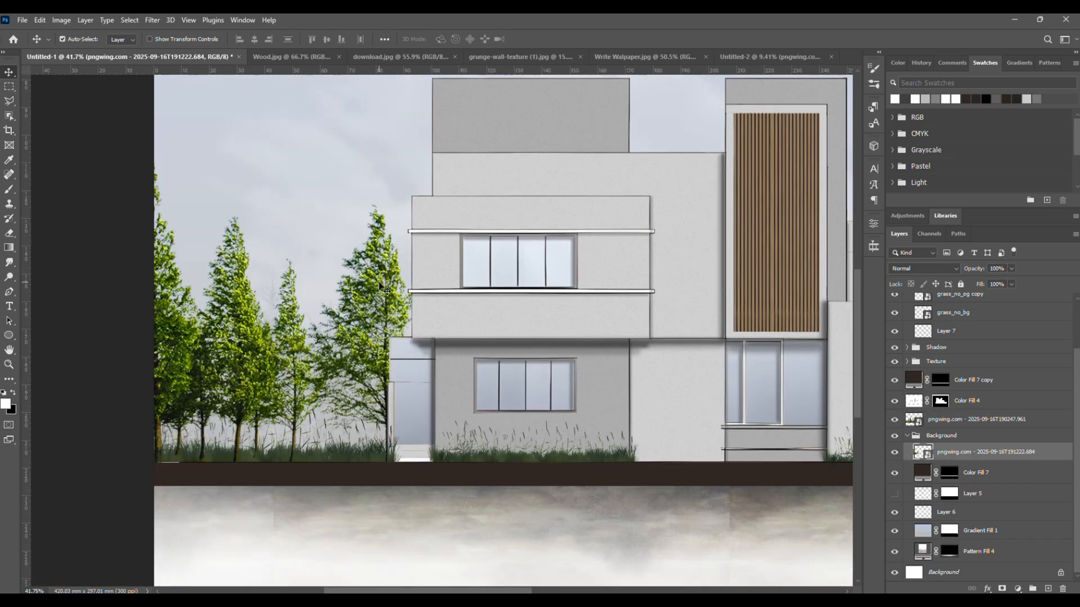
# Free Transform the left tree cluster, resize it from its corner handles and commit the new size
pyautogui.click(977, 418)
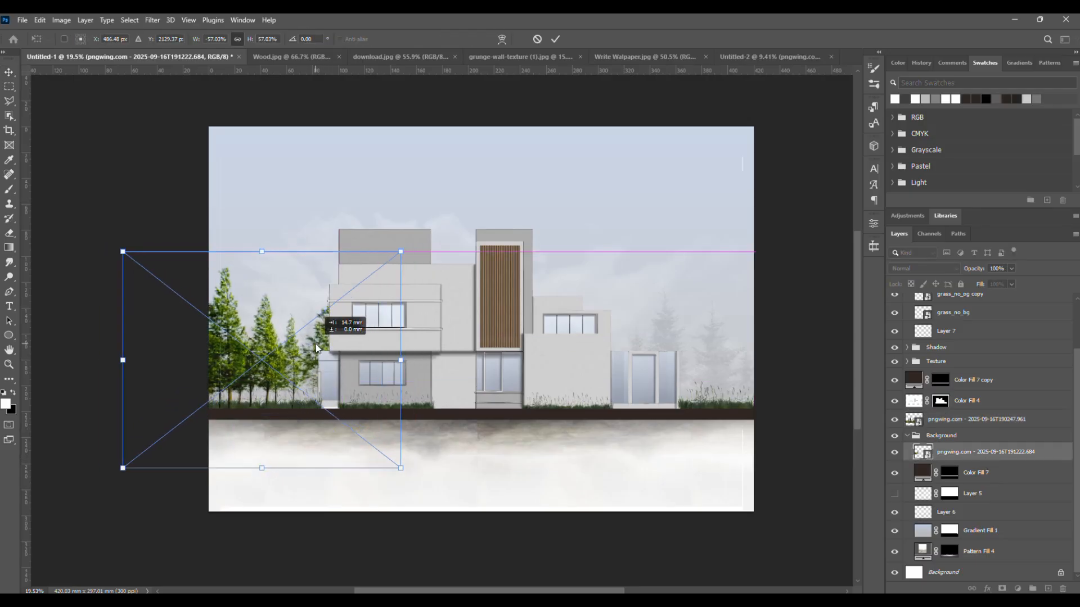
pyautogui.moveTo(123, 251); pyautogui.dragTo(145, 269)
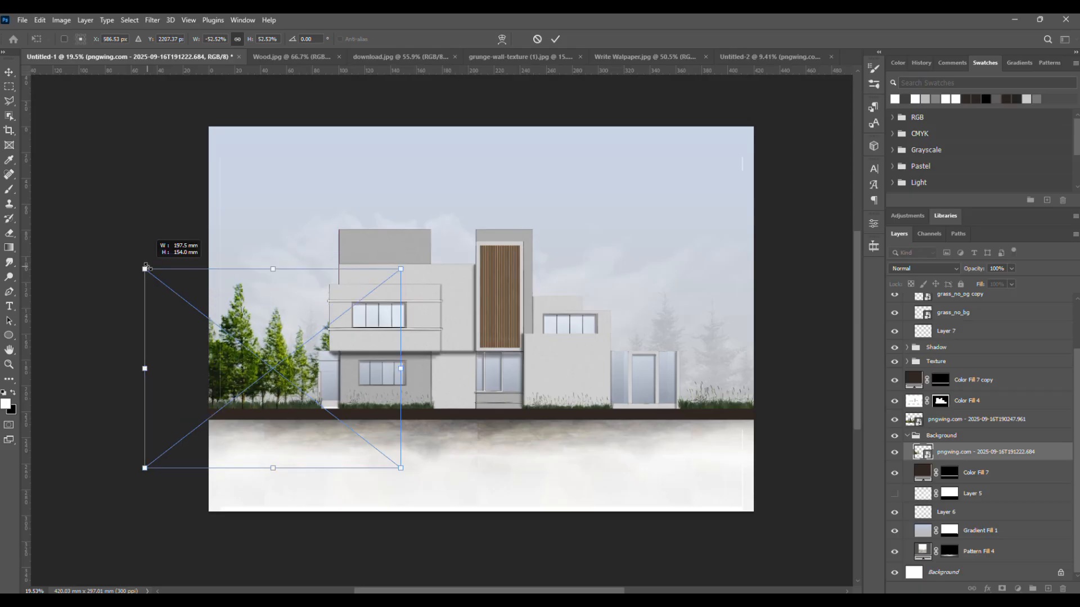
pyautogui.moveTo(145, 268); pyautogui.dragTo(142, 264)
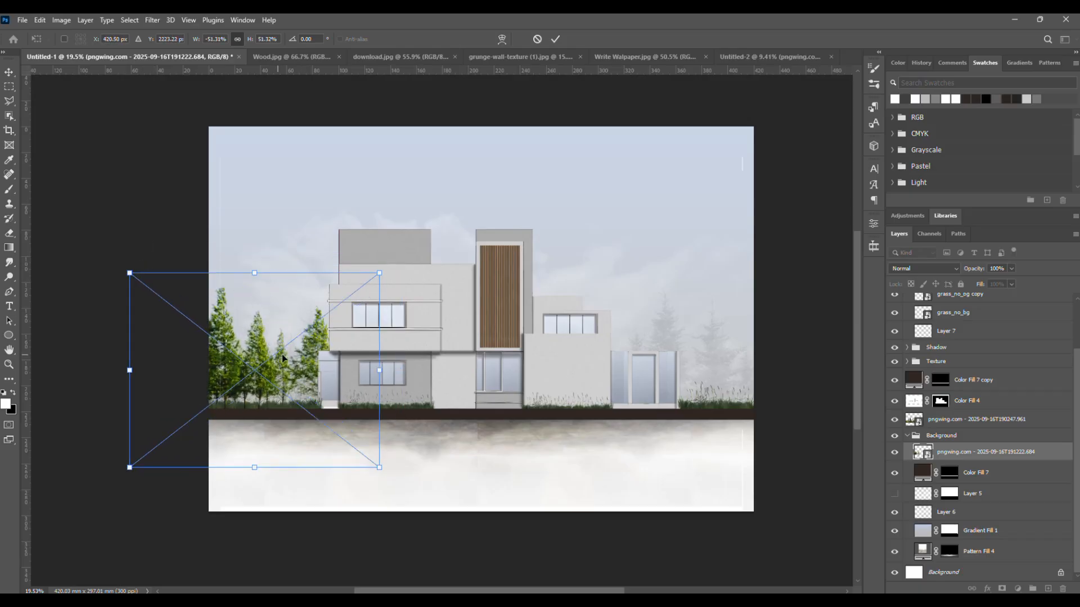
pyautogui.click(556, 38)
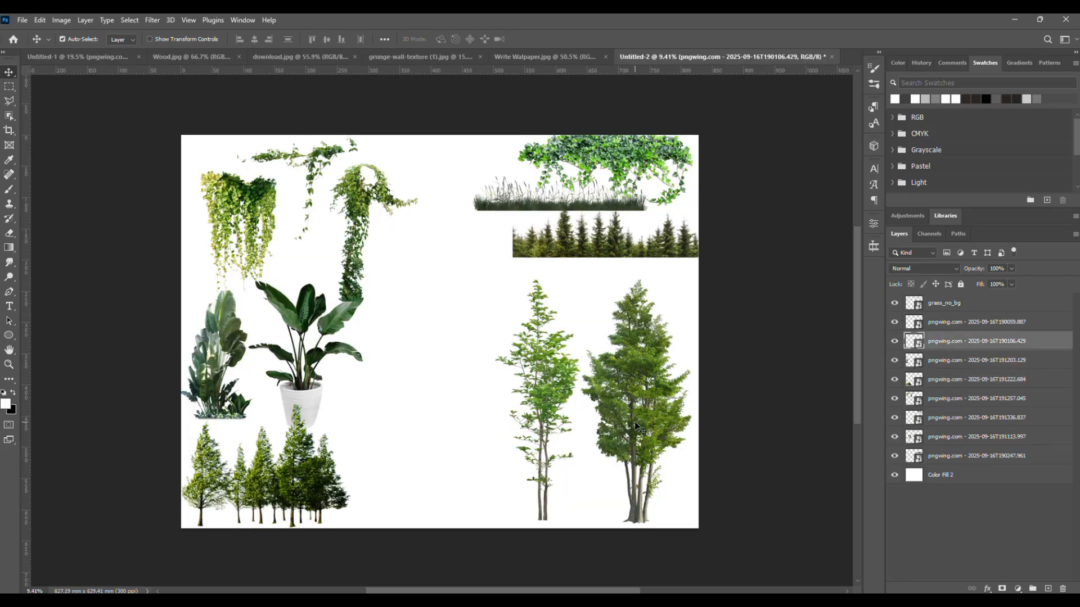
# Select the hanging vine layer in the plant collection and return to the elevation drawing
pyautogui.click(82, 56)
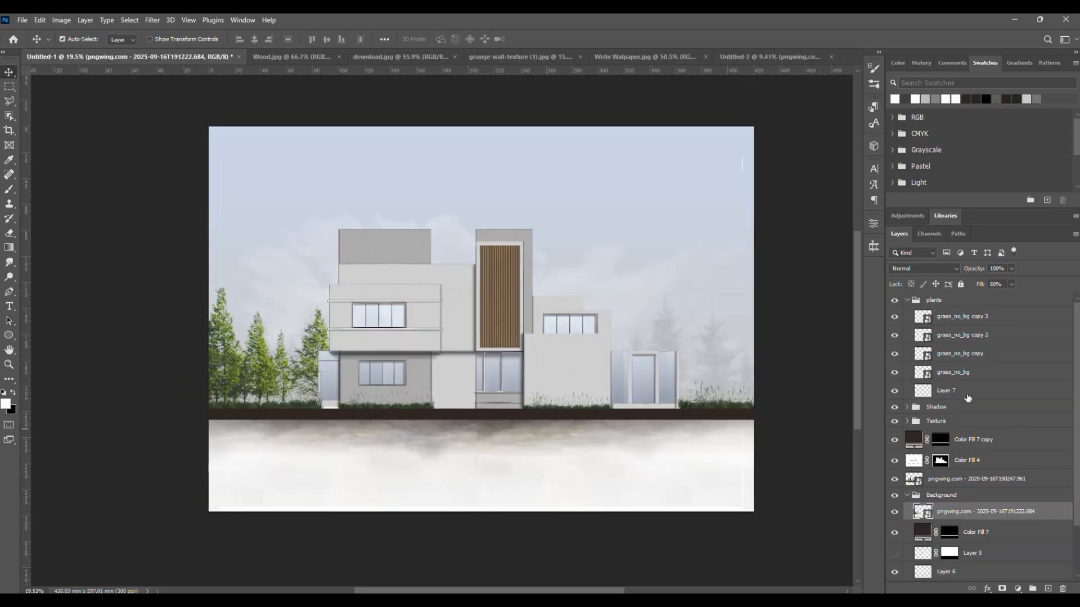
pyautogui.click(985, 390)
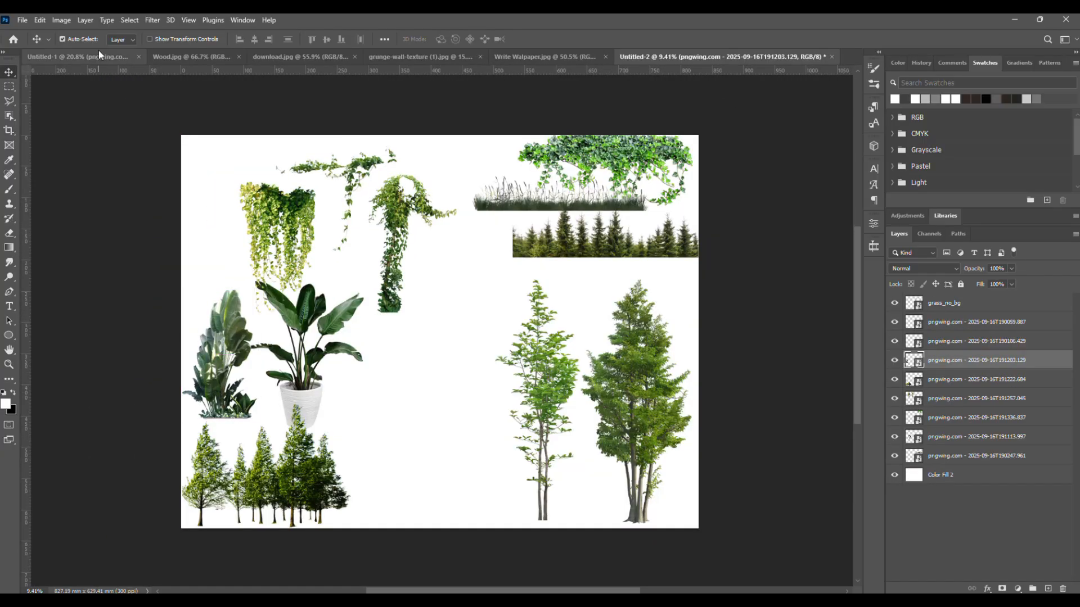
pyautogui.click(76, 57)
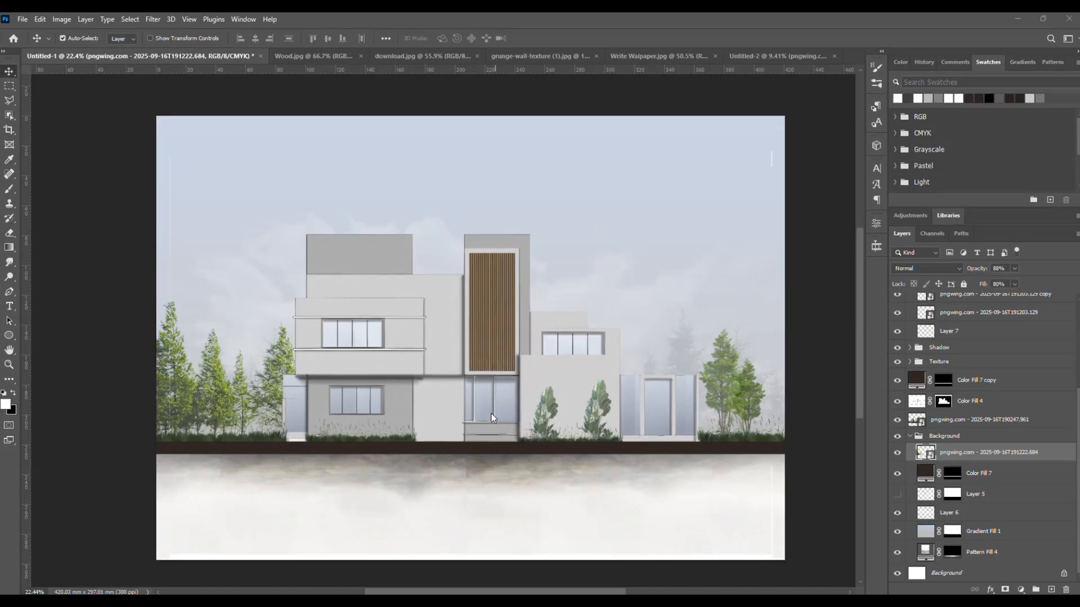
# Copy the vine image and position a vine copy along the upper balcony ledge
pyautogui.click(756, 57)
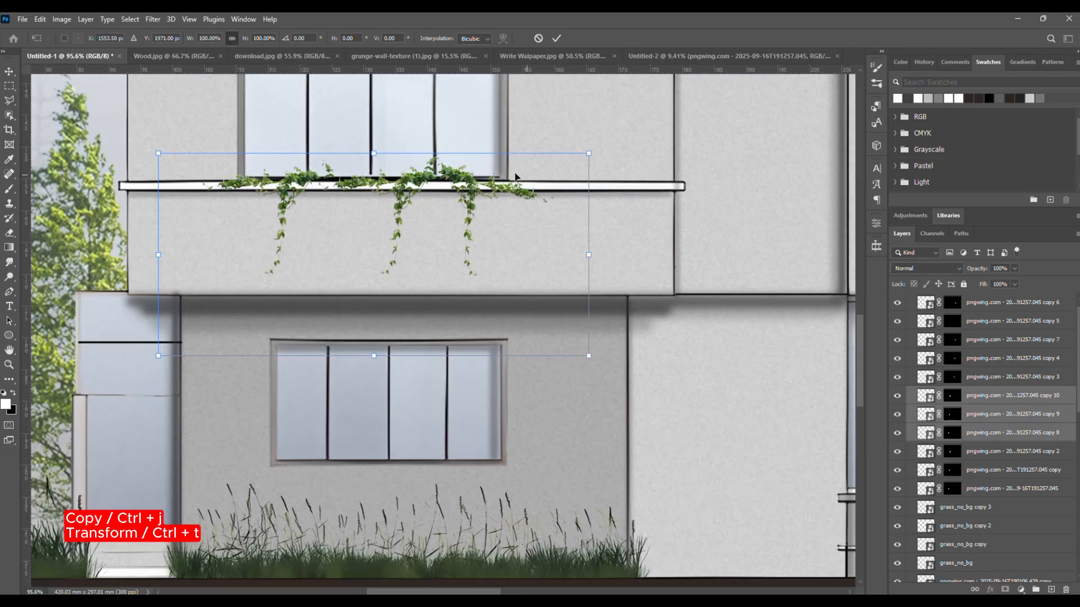
pyautogui.moveTo(372, 256); pyautogui.dragTo(390, 432)
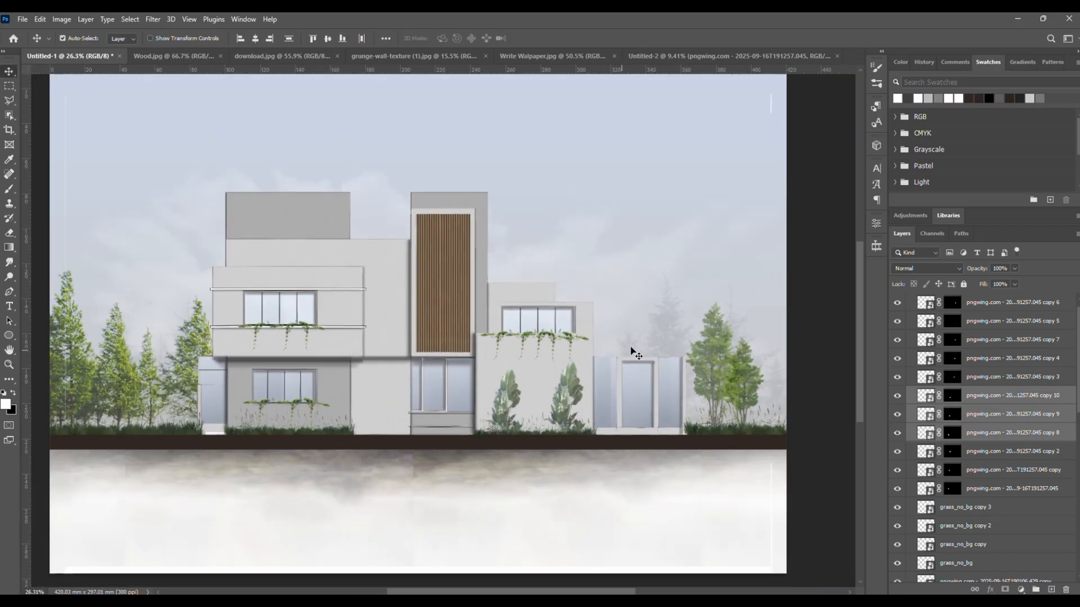
# Add a Hue/Saturation adjustment to the background trees and shift the hue to about +13
pyautogui.click(723, 56)
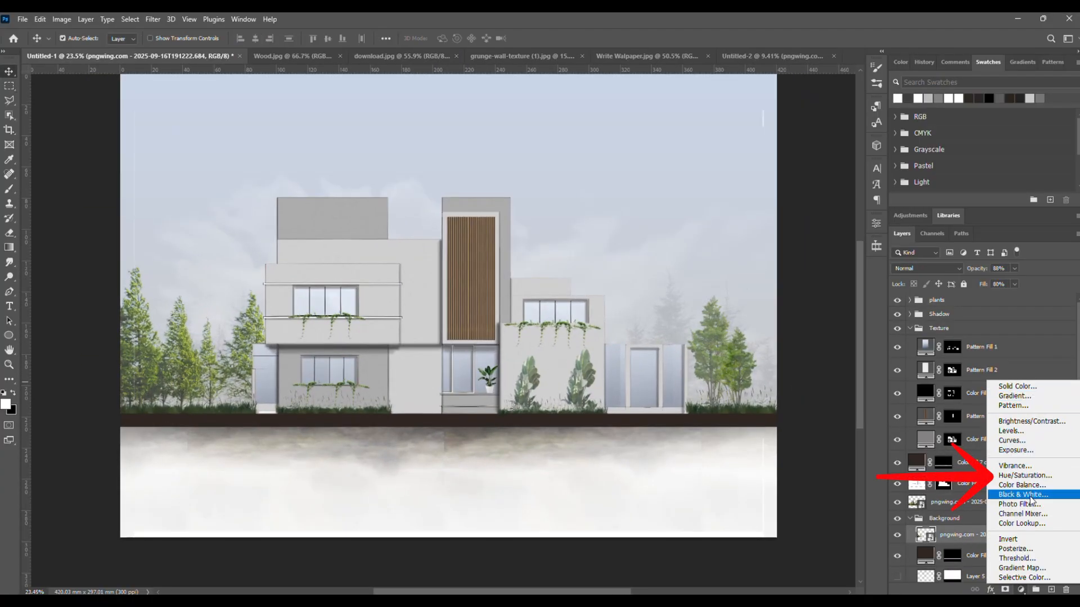
pyautogui.click(1026, 474)
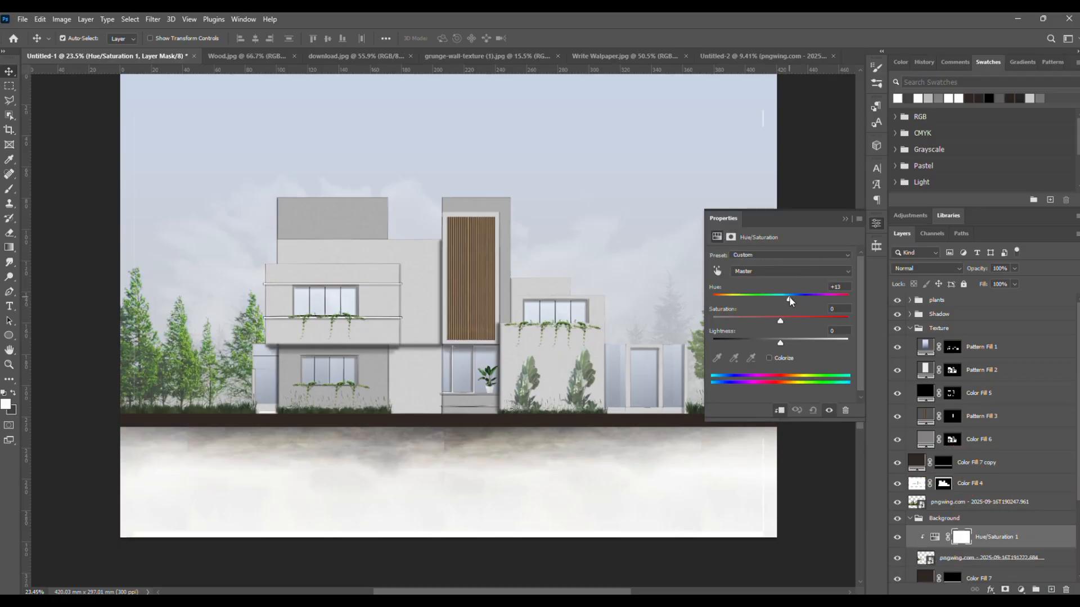
pyautogui.moveTo(789, 296); pyautogui.dragTo(766, 296)
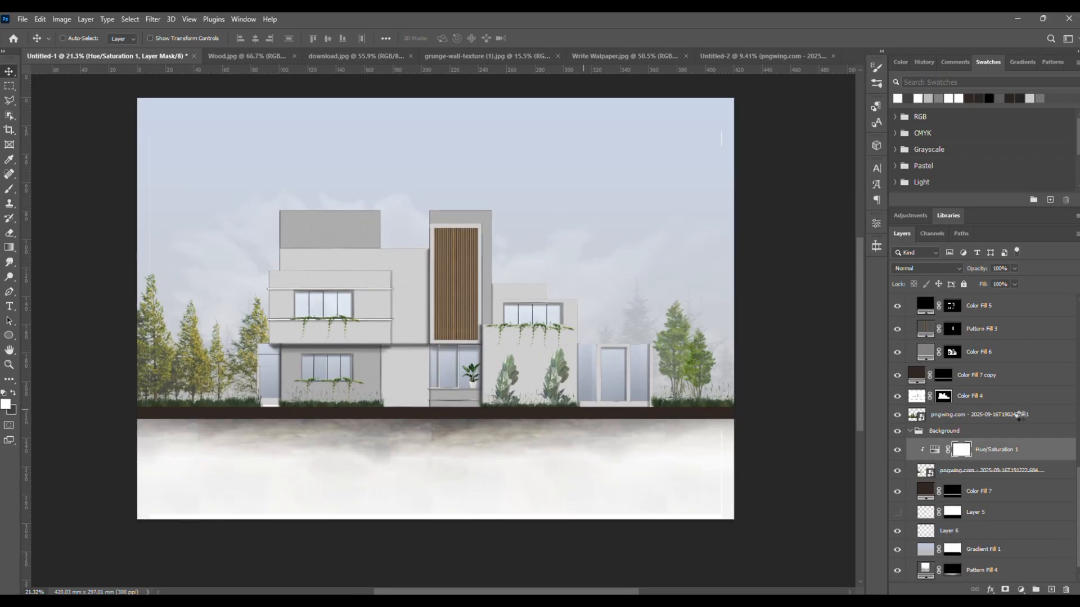
pyautogui.scroll(-3)
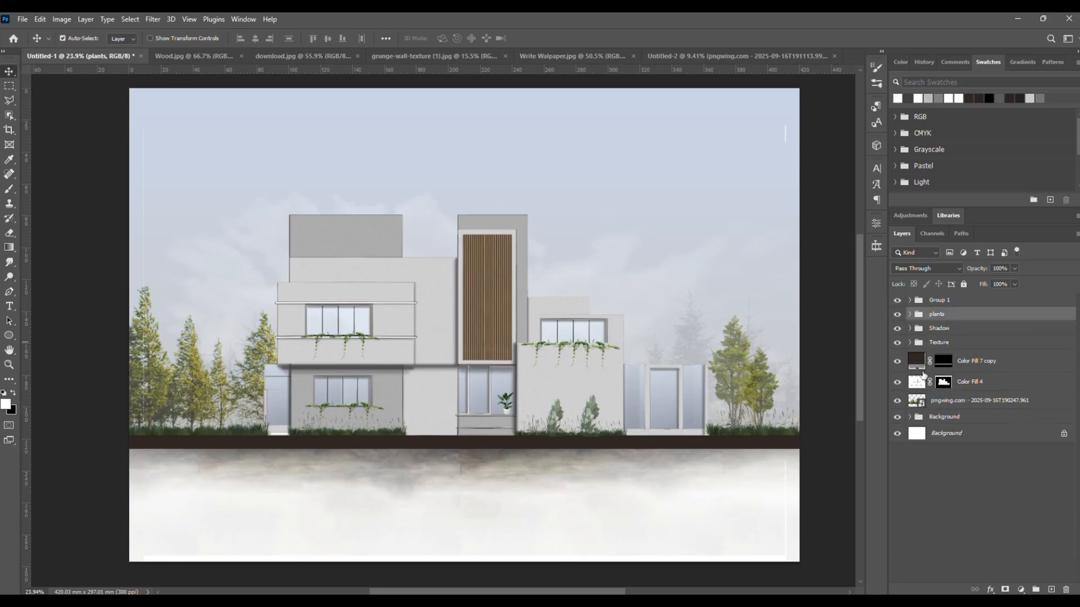
# Set the tree copy over the walls to Luminosity blend and lower its Fill to about 21%
pyautogui.click(977, 400)
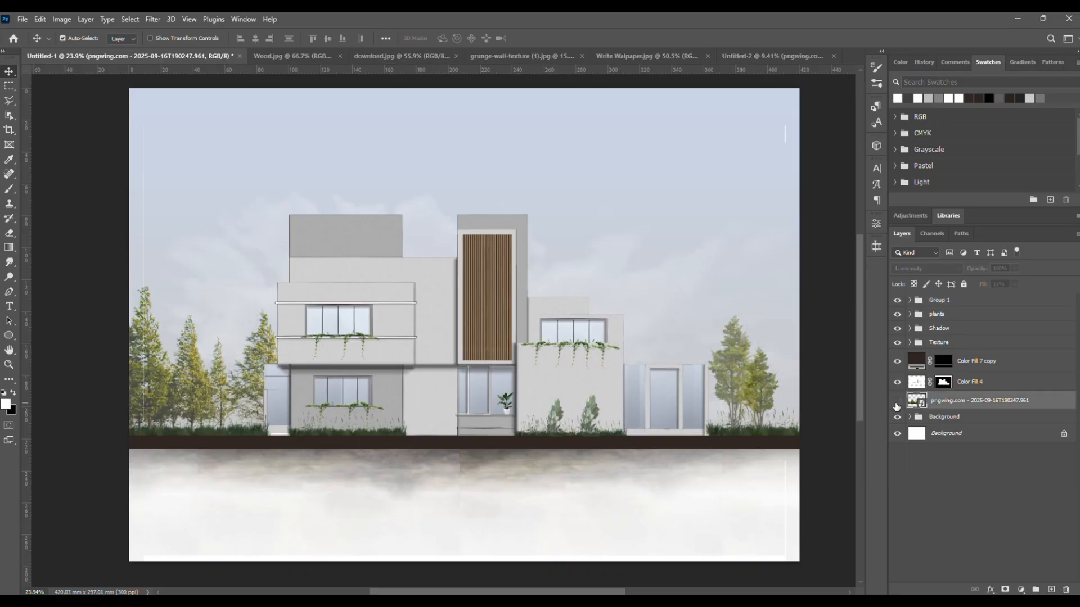
pyautogui.click(896, 405)
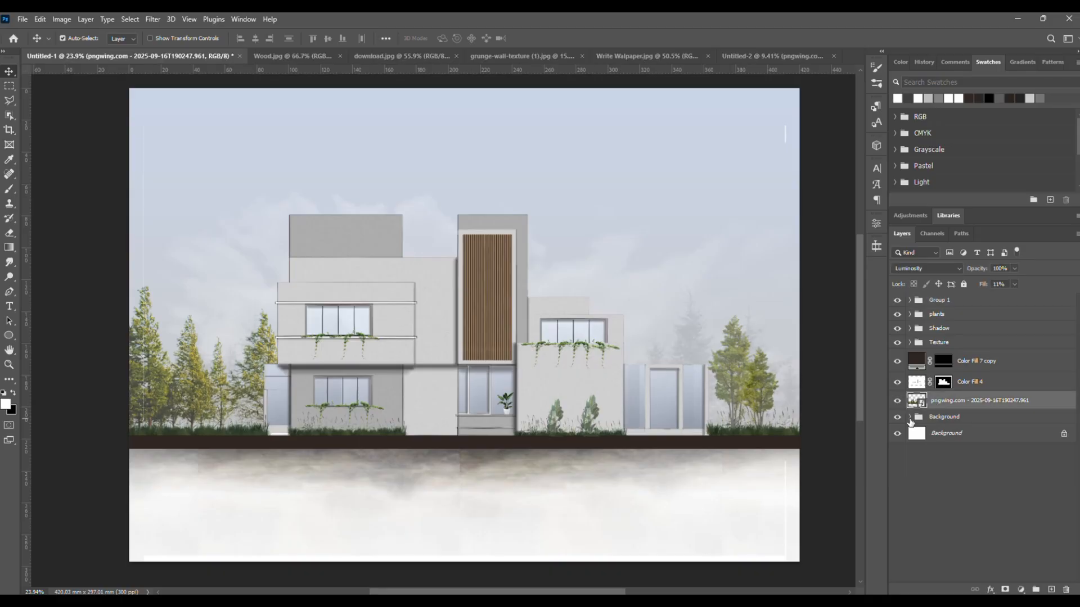
pyautogui.click(909, 416)
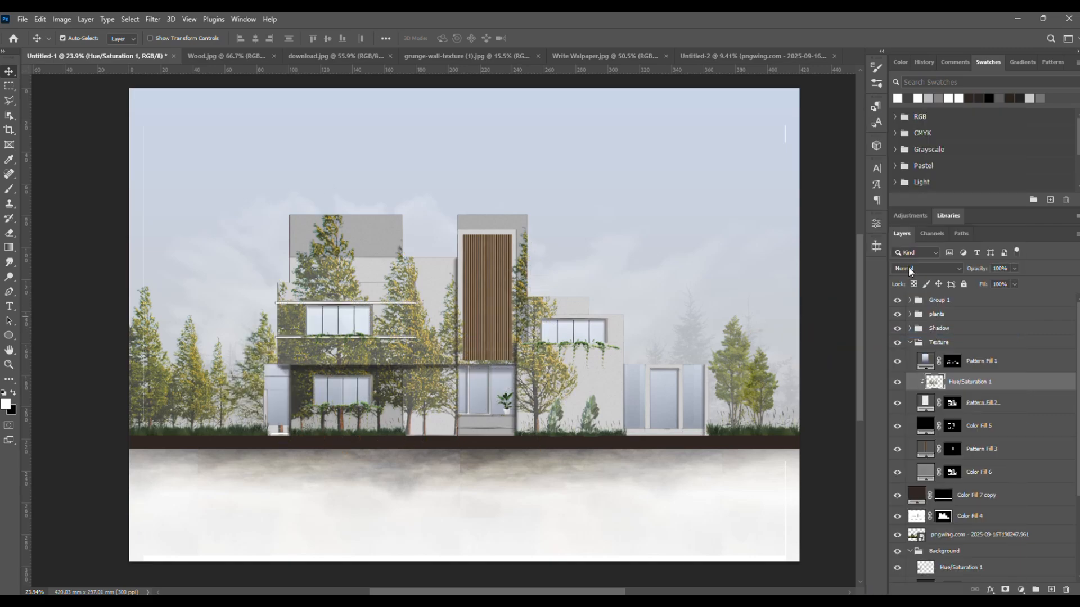
pyautogui.click(925, 269)
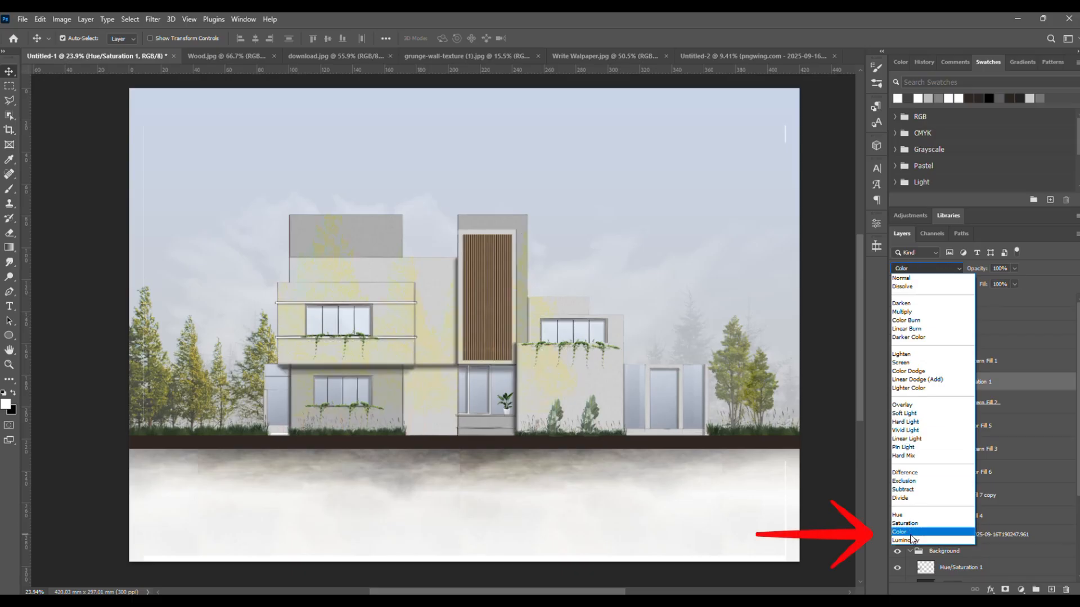
pyautogui.click(901, 538)
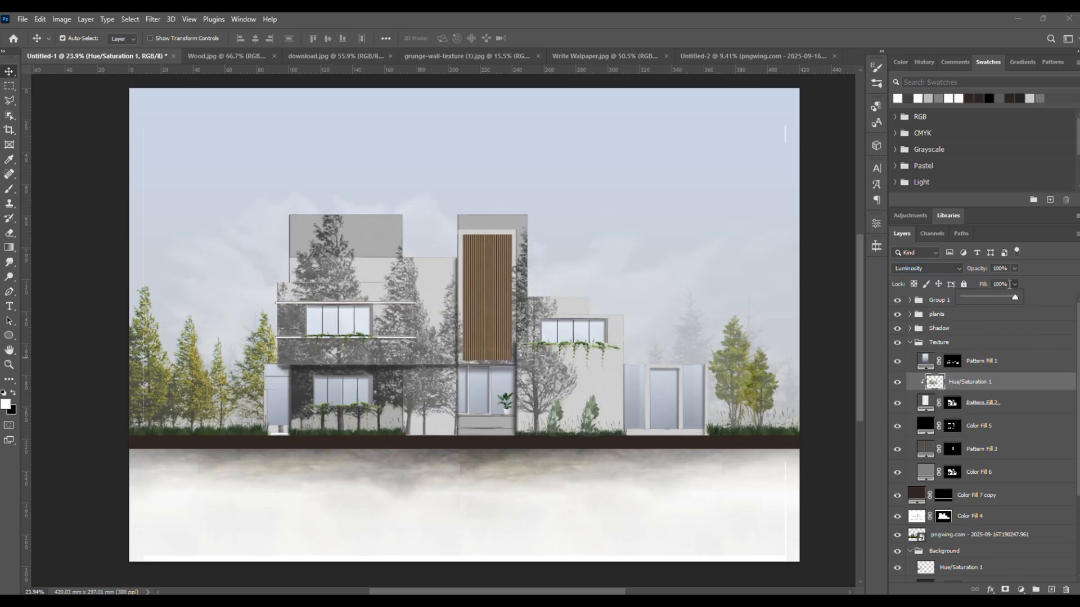
pyautogui.moveTo(1014, 297); pyautogui.dragTo(971, 300)
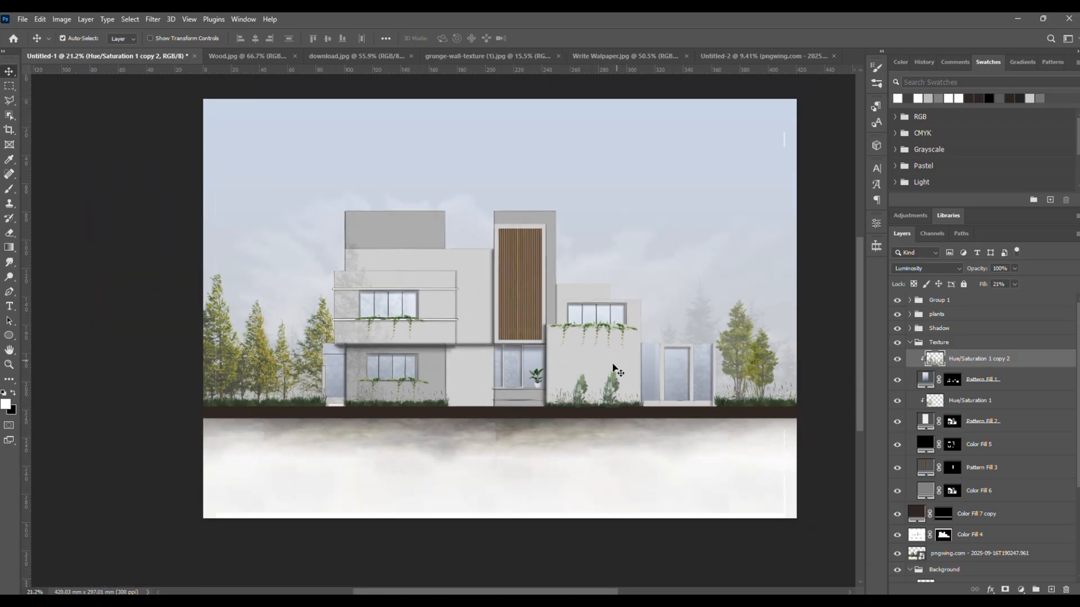
pyautogui.moveTo(639, 351)
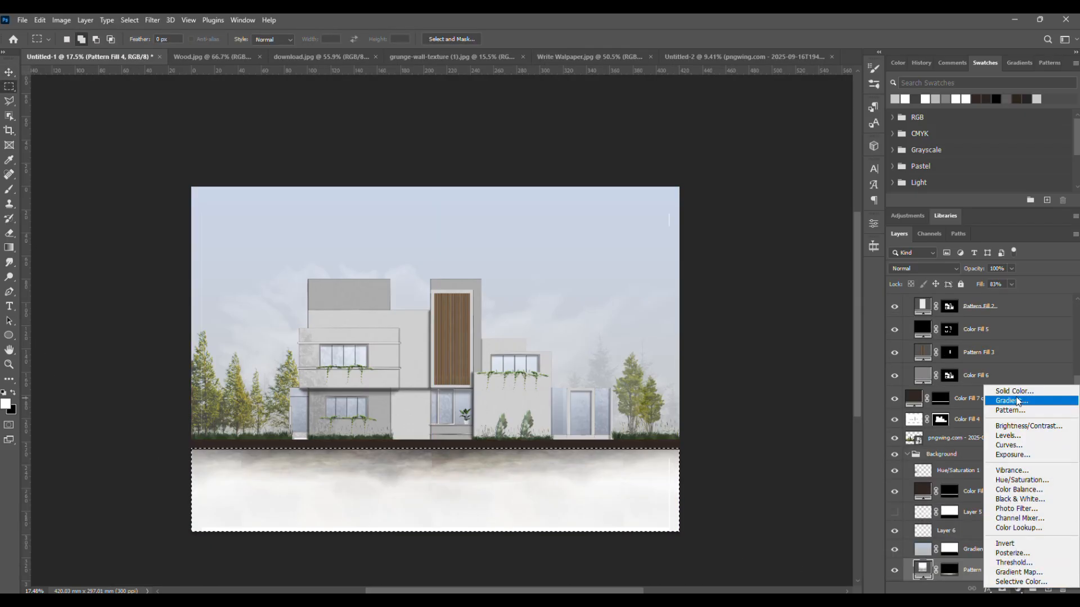
# Add a Solid Color fill of dark brown #2f2723 over the ground selection and set its blending
pyautogui.click(1012, 392)
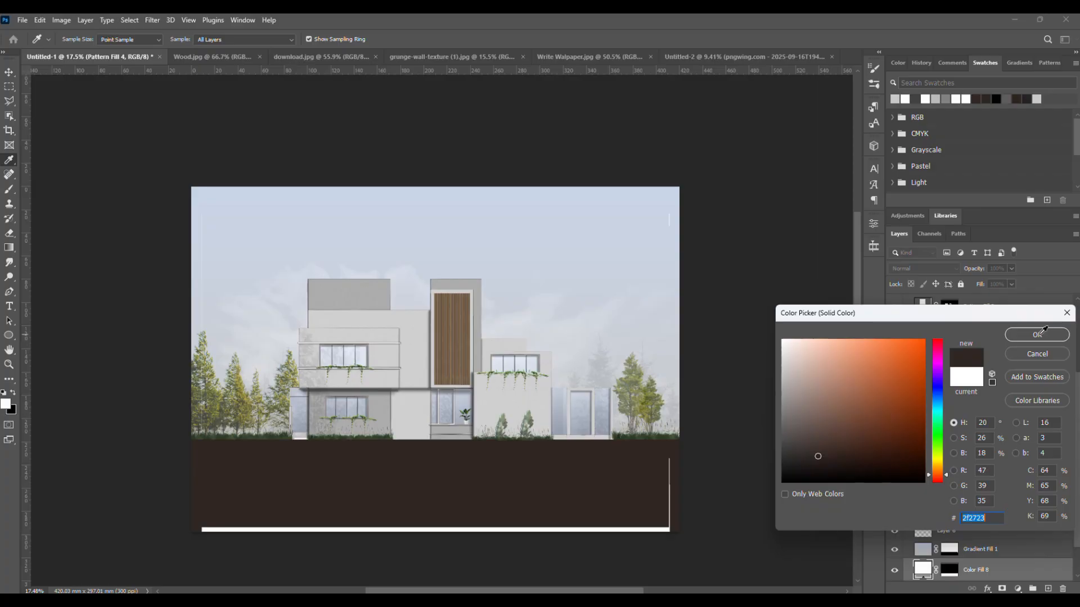
pyautogui.click(1035, 334)
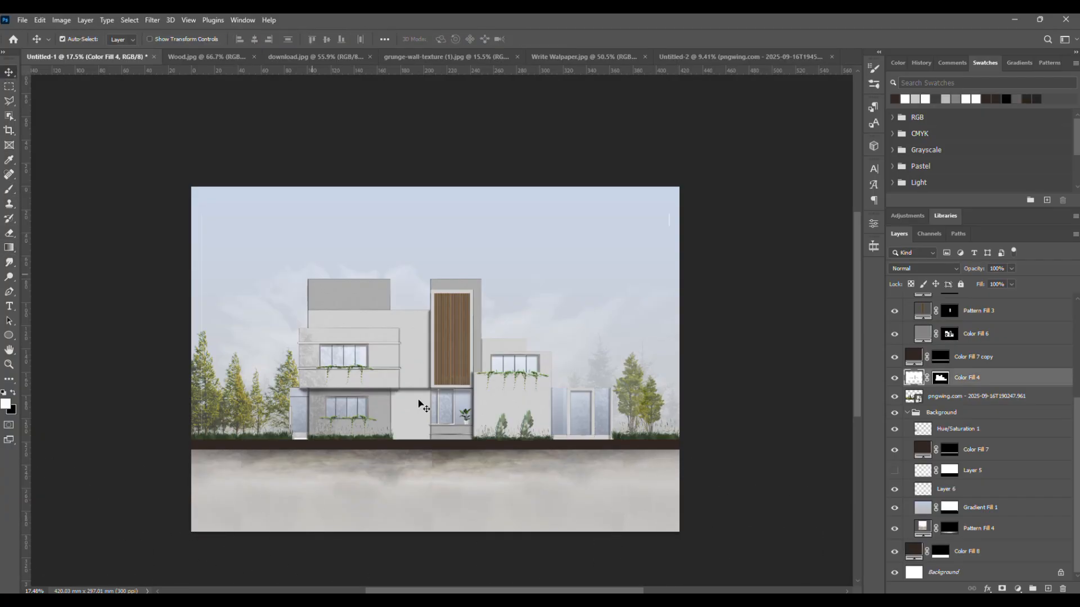
pyautogui.click(970, 551)
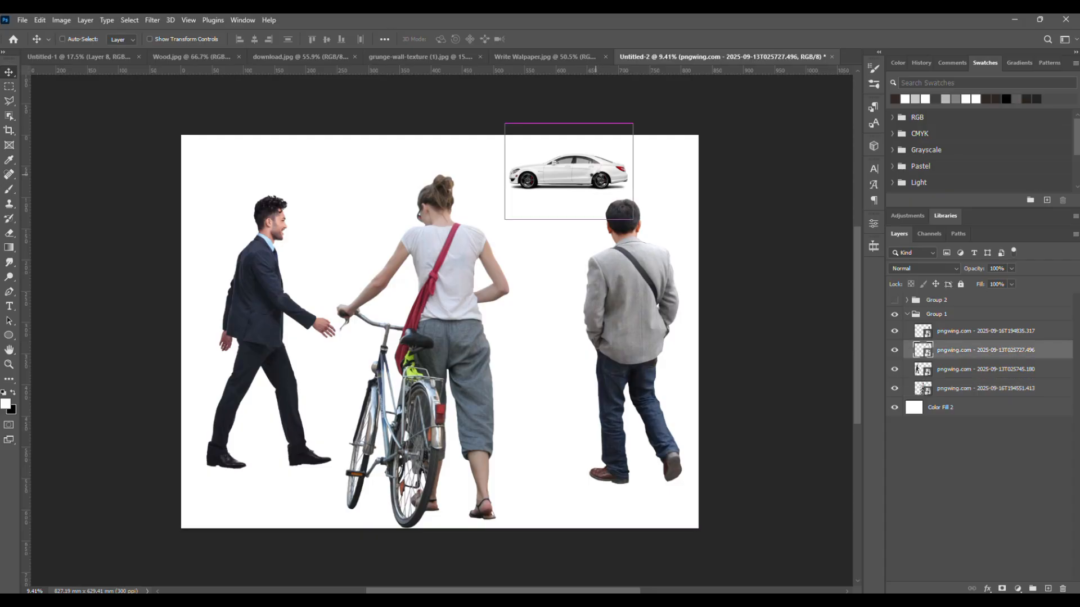
# Bring the white car onto the ground line, scale it, then pick the woman with the bicycle
pyautogui.click(79, 56)
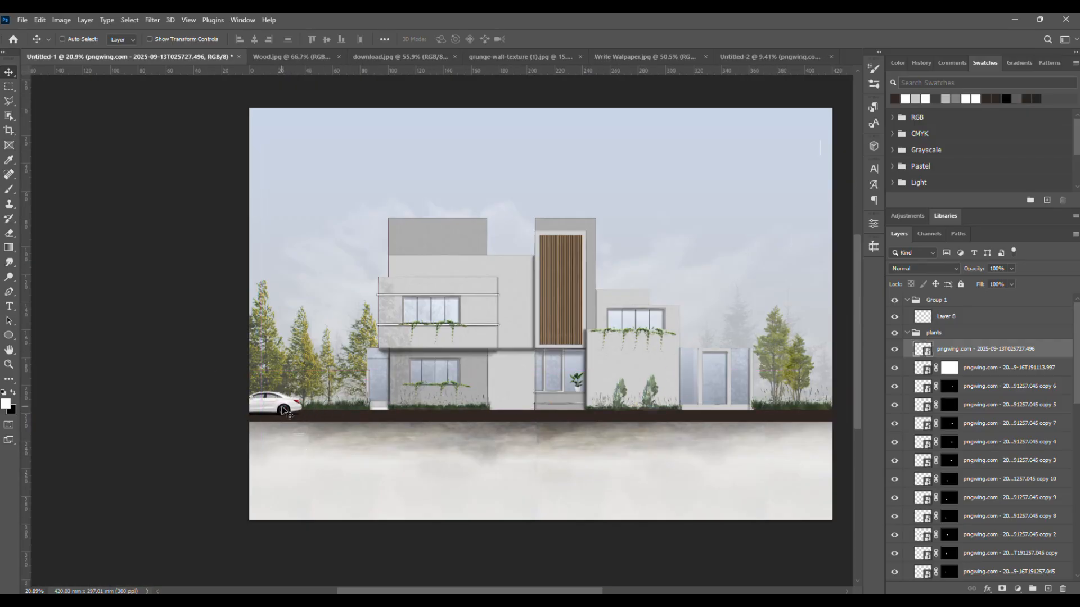
pyautogui.press('ctrl+t')
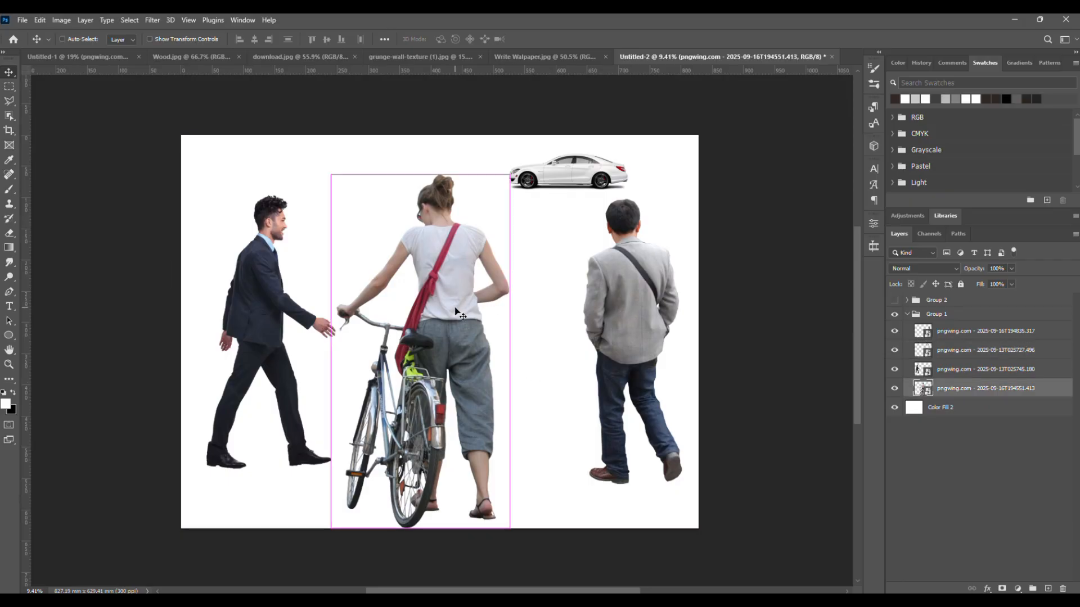
pyautogui.click(78, 56)
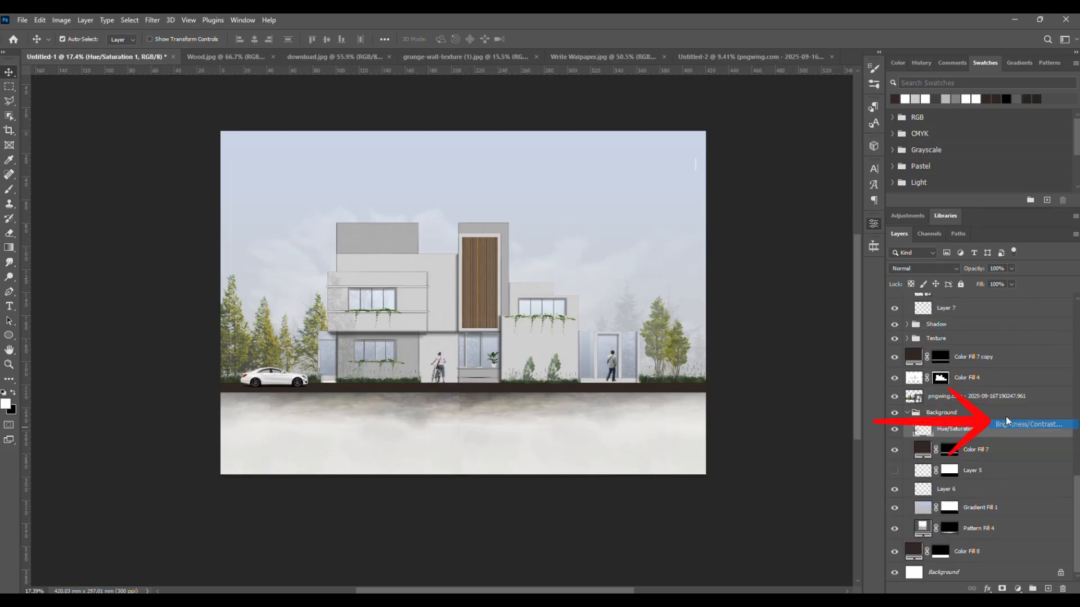
# Add a Brightness/Contrast layer on the trees with Brightness -96 and Contrast 23, then revisit the plant hue settings
pyautogui.click(1027, 424)
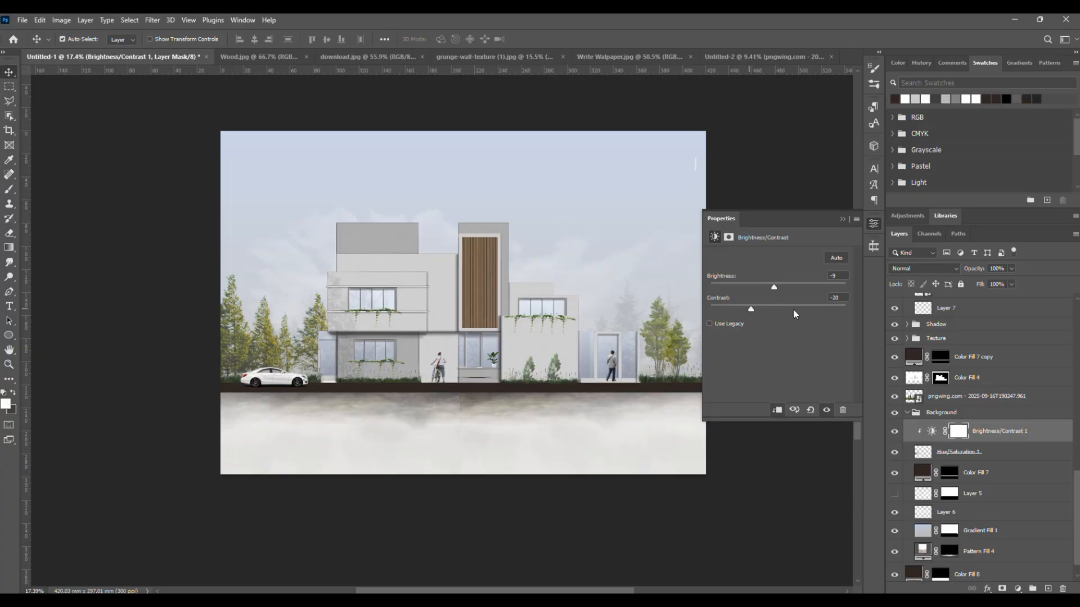
pyautogui.moveTo(774, 286); pyautogui.dragTo(736, 287)
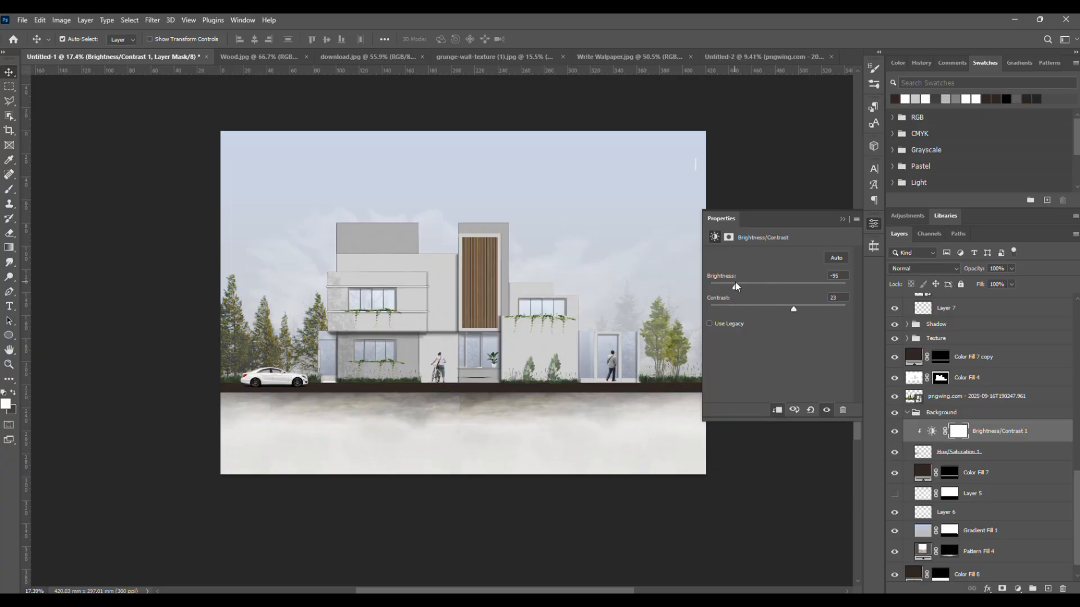
pyautogui.moveTo(736, 286); pyautogui.dragTo(750, 286)
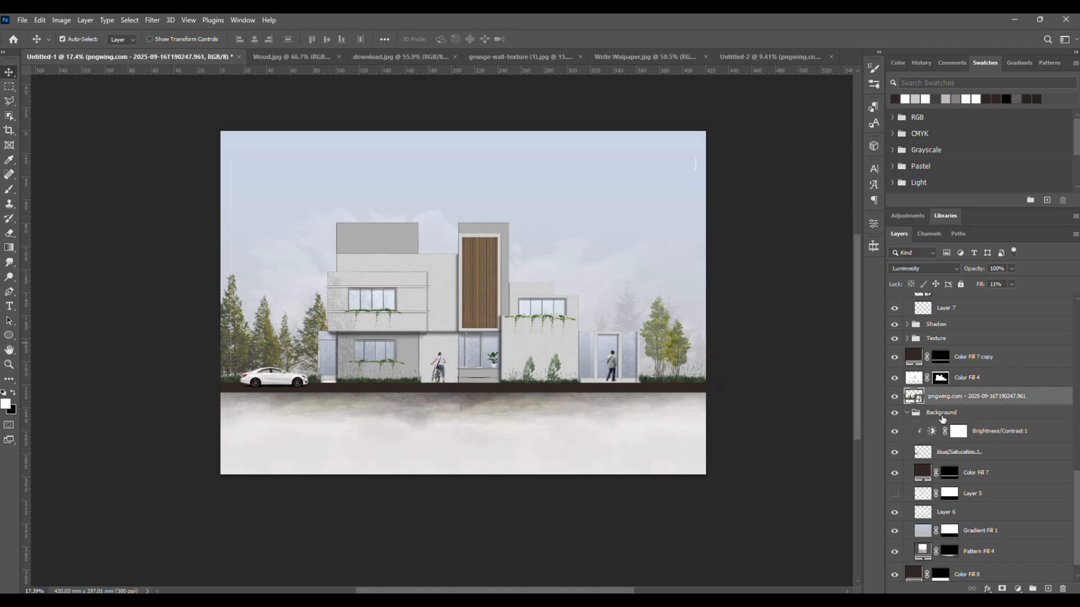
pyautogui.moveTo(937, 397)
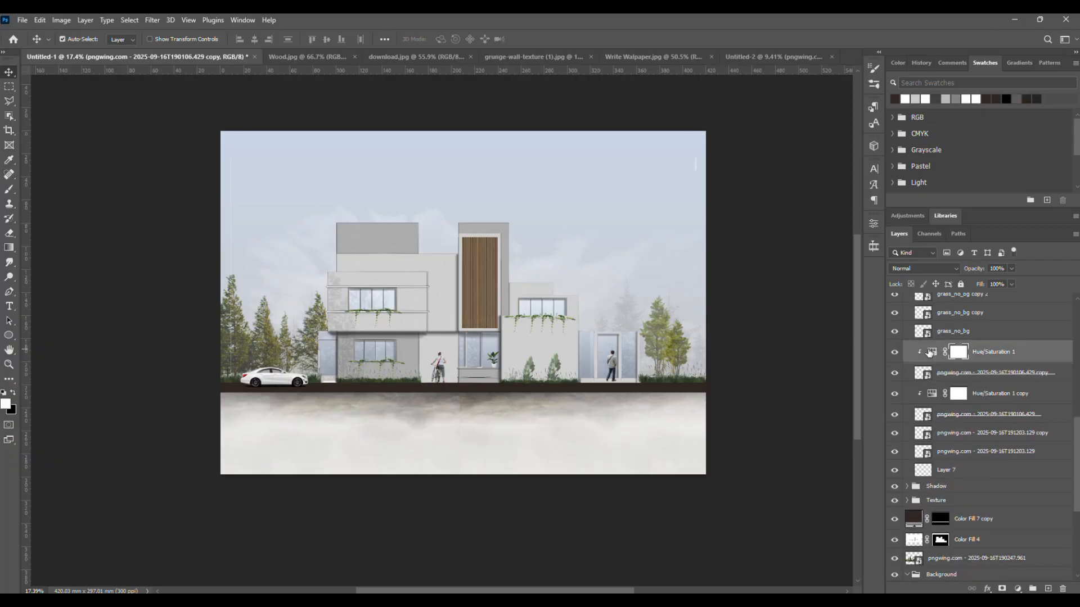
pyautogui.doubleClick(958, 352)
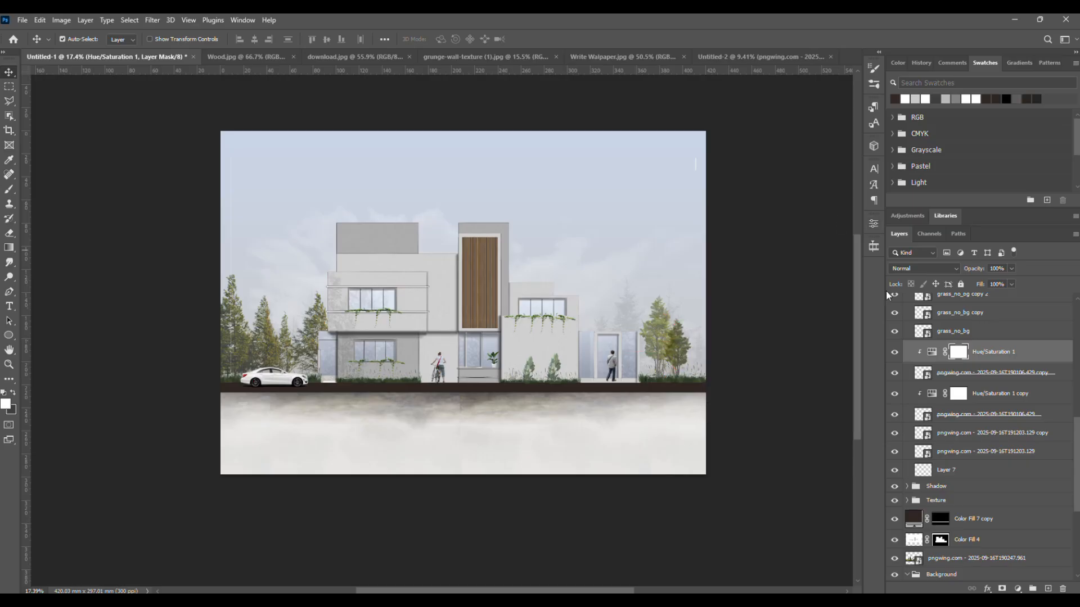
pyautogui.click(998, 393)
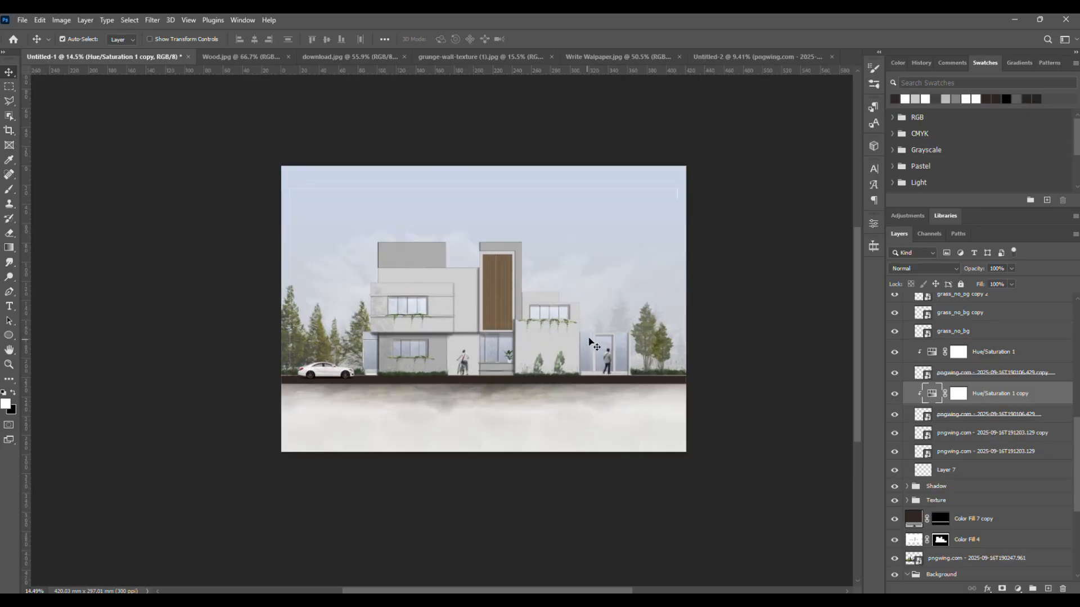
# Recolour the Color Fill 9 ledge layer to warm brown #67523f
pyautogui.moveTo(594, 342); pyautogui.dragTo(558, 290)
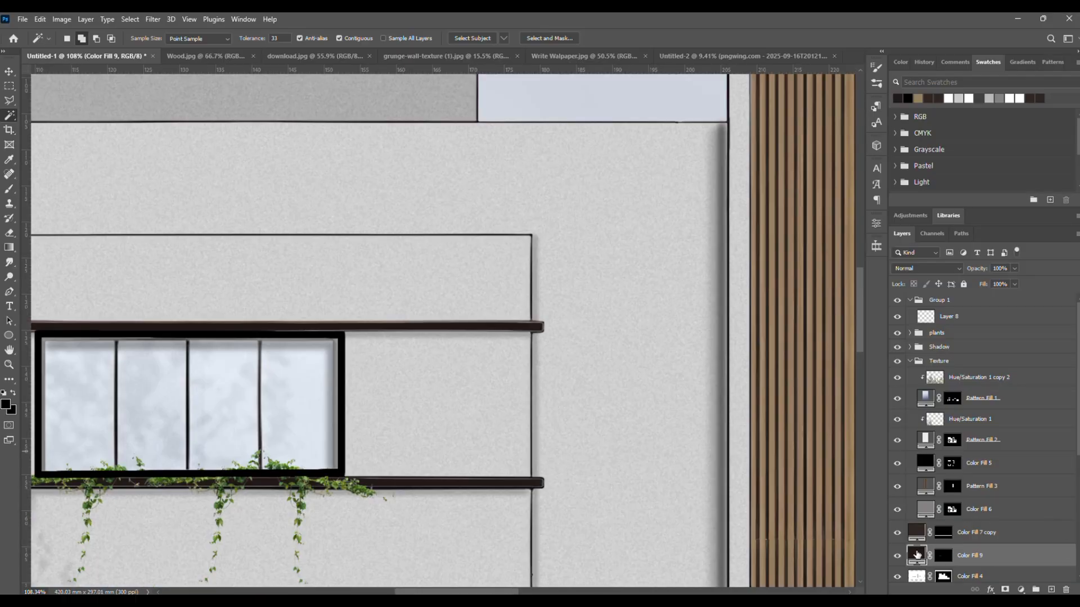
pyautogui.doubleClick(917, 555)
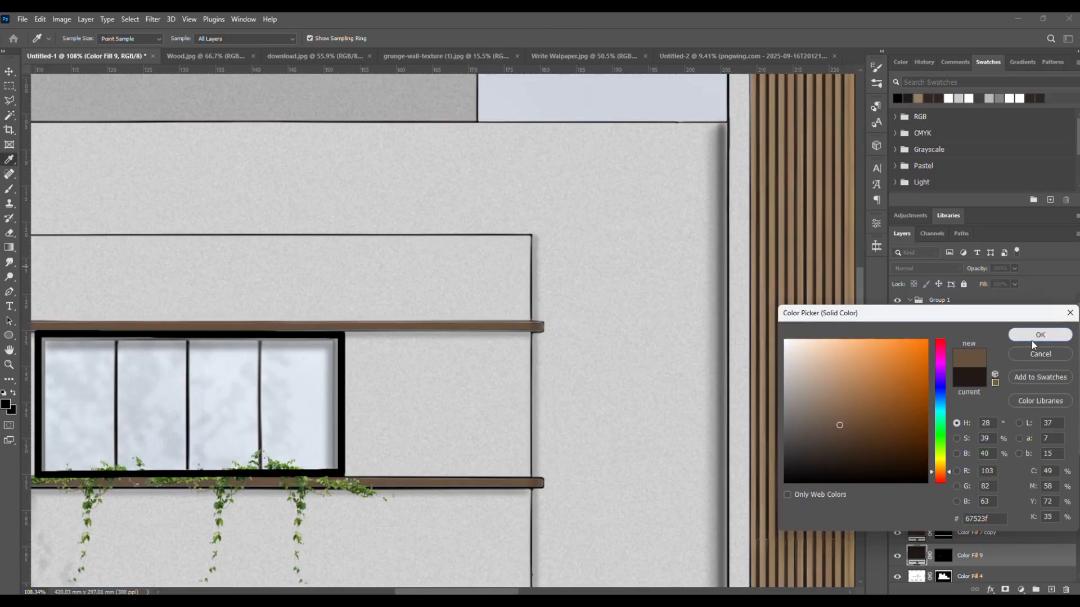
pyautogui.click(1039, 335)
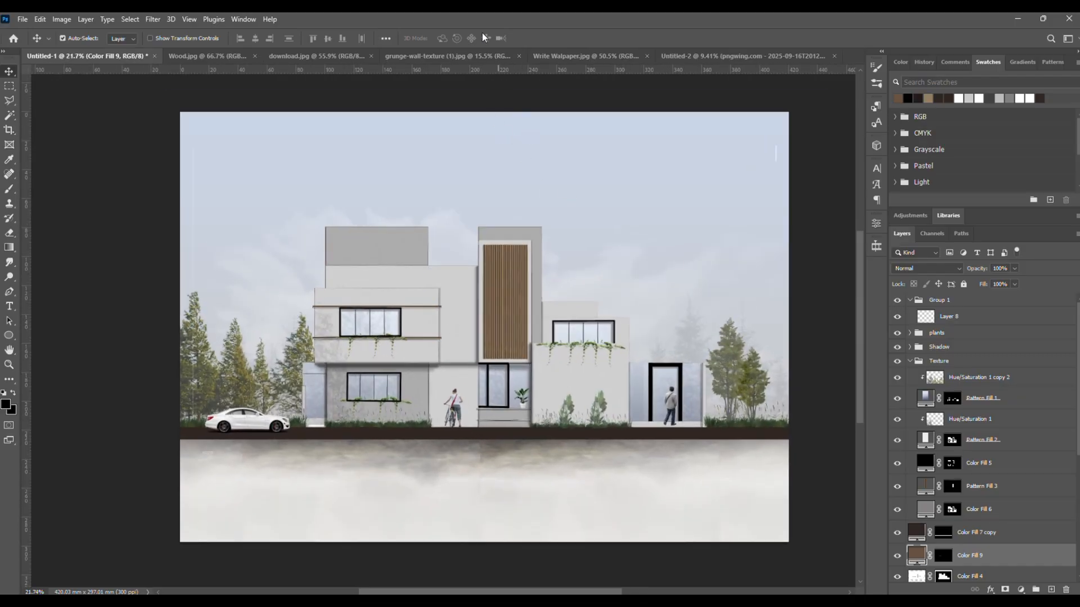
pyautogui.click(724, 56)
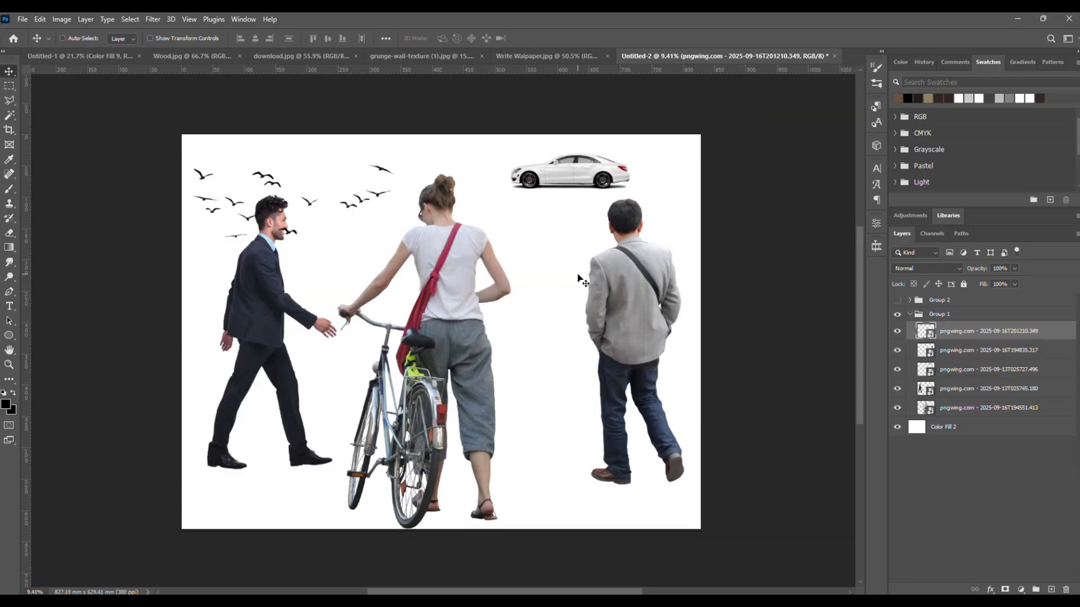
pyautogui.click(83, 56)
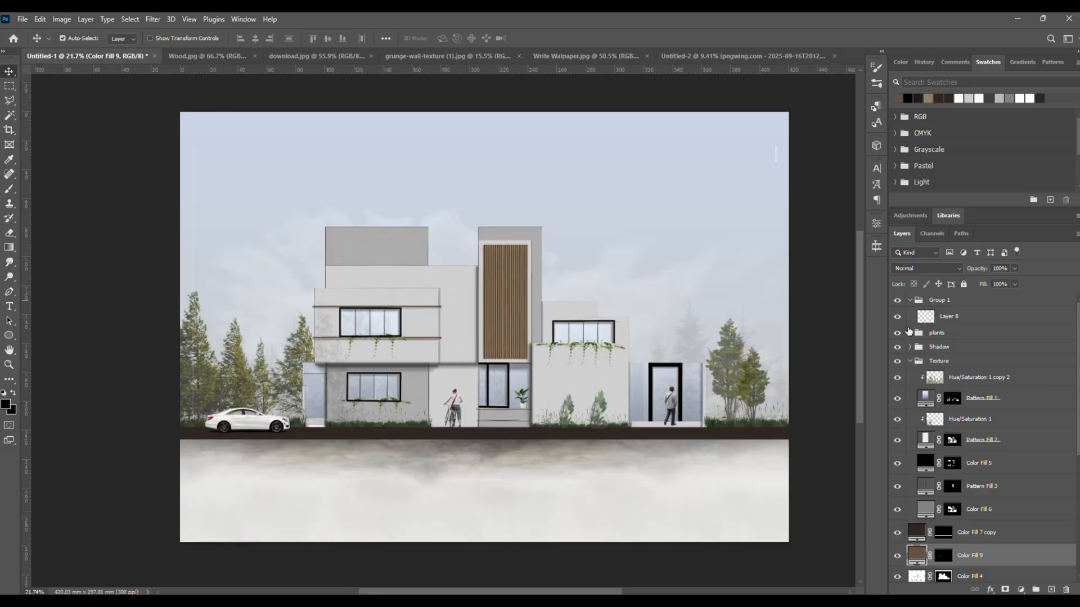